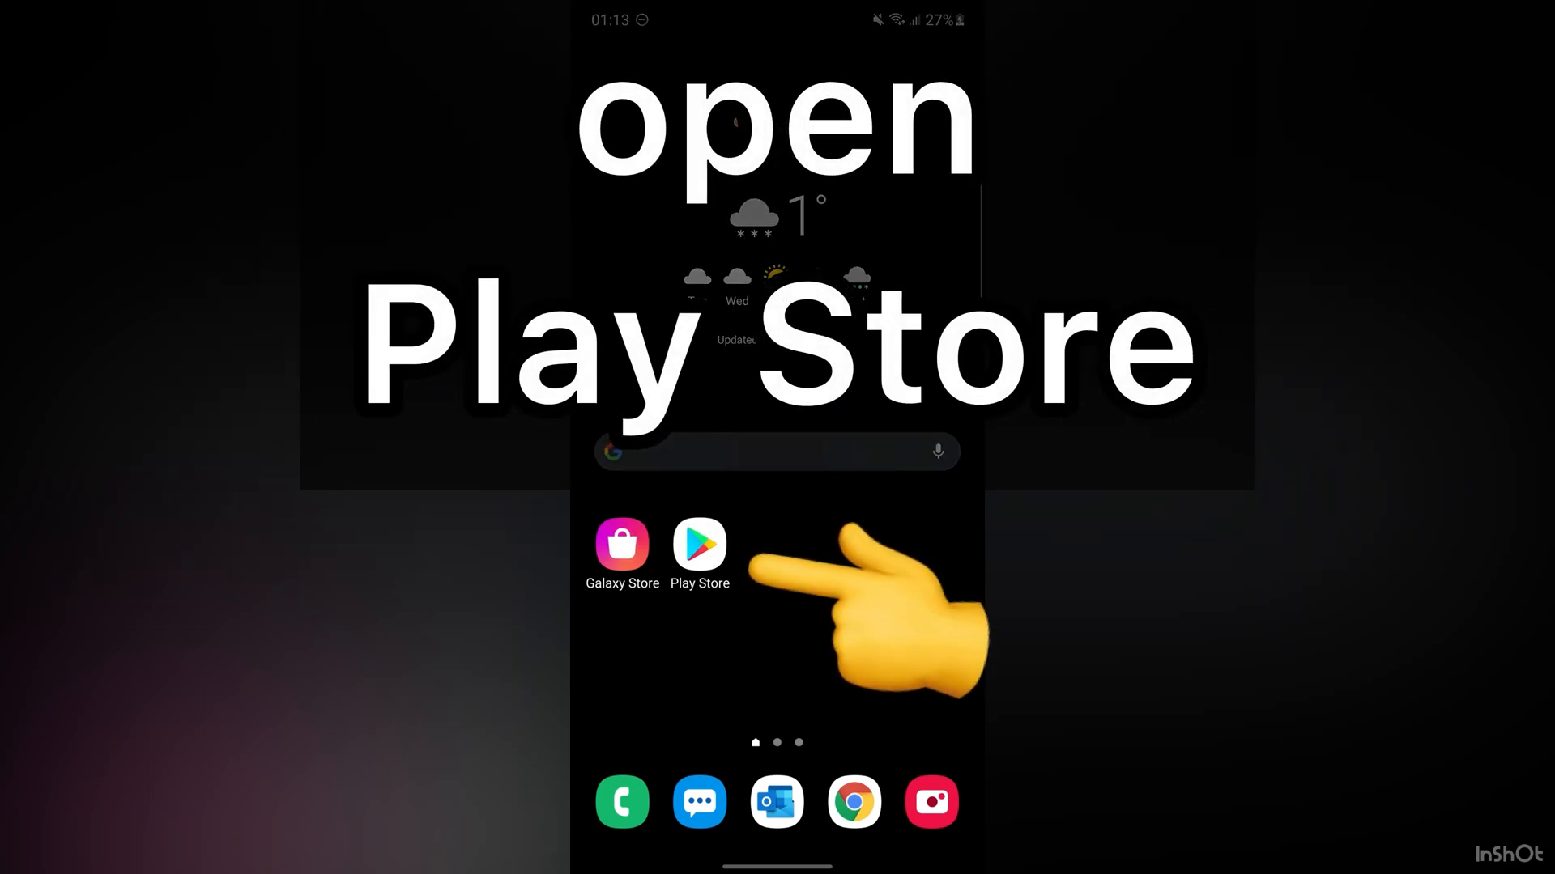
# Search the Play Store for 'voice changer' and pick Ponica.Media's Voice Changer & Voice Editor app
pyautogui.click(699, 544)
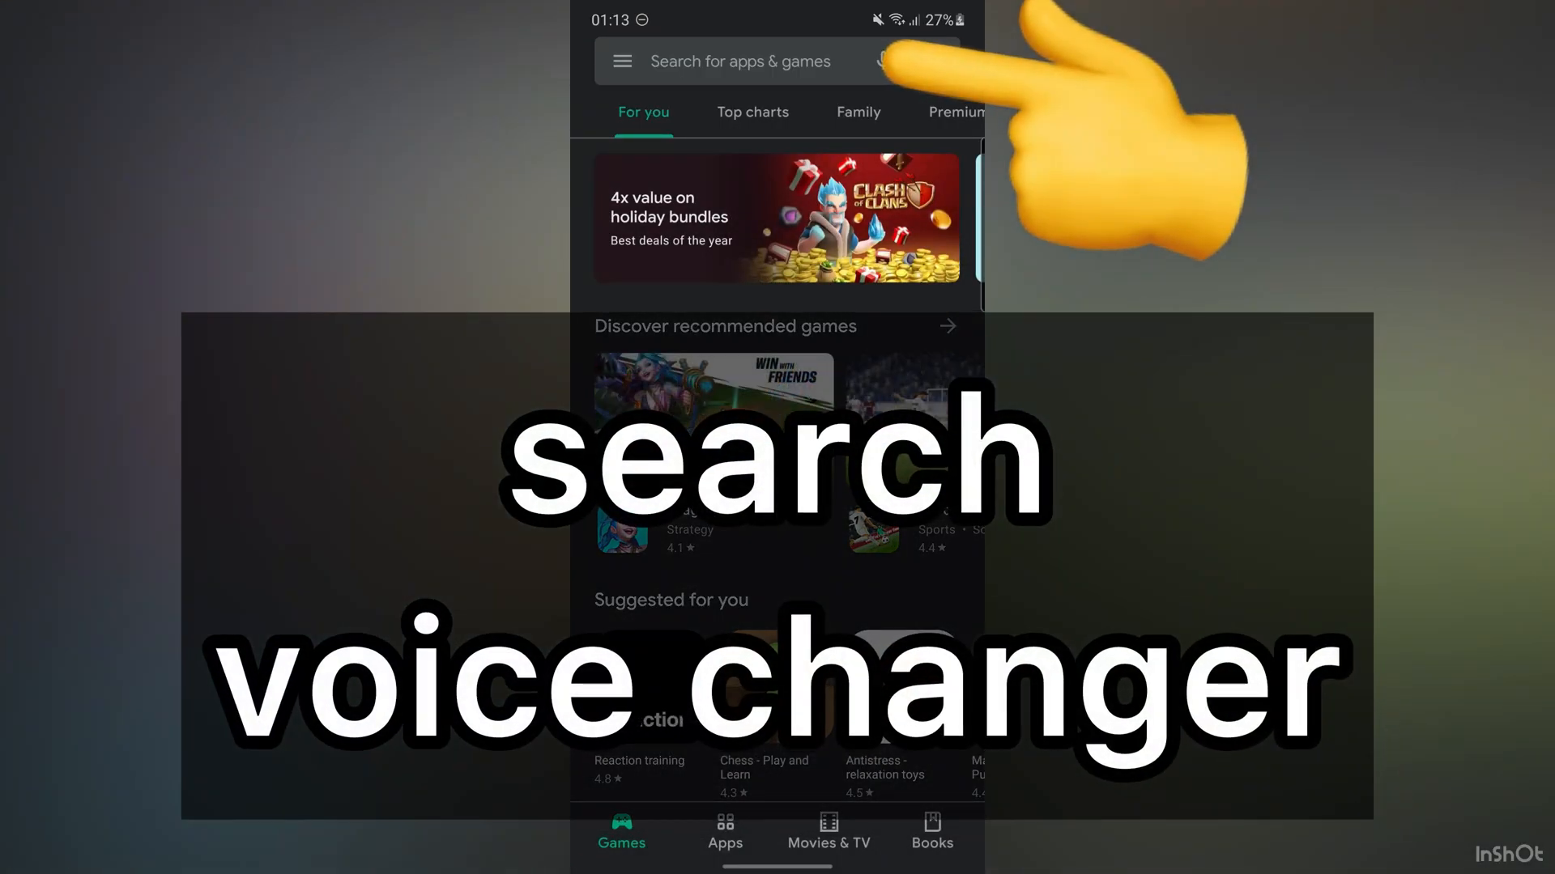
pyautogui.click(739, 61)
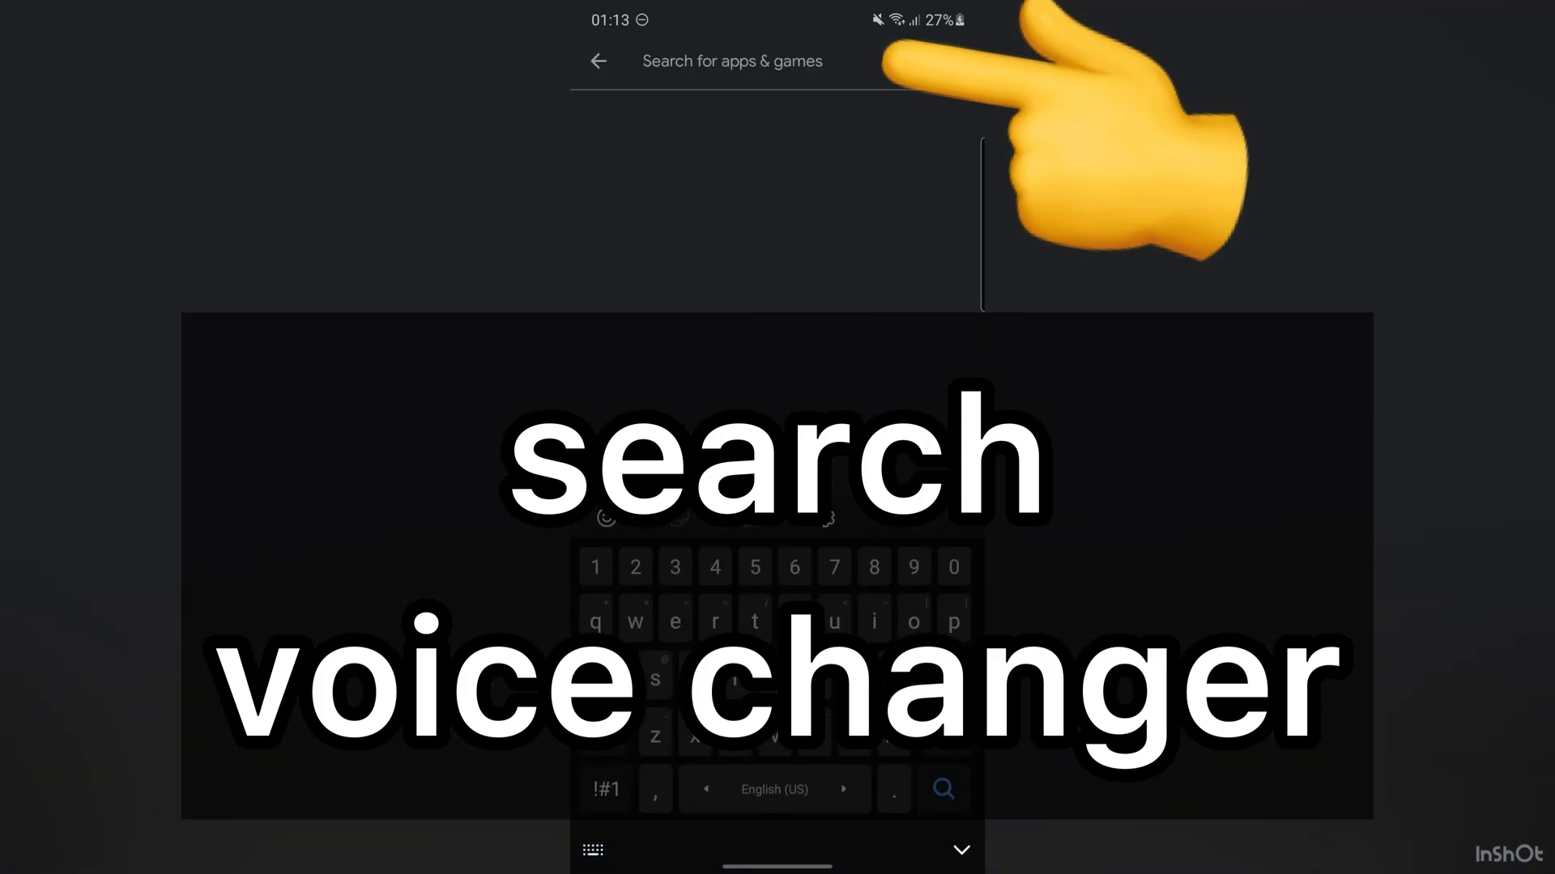
pyautogui.write('voice')
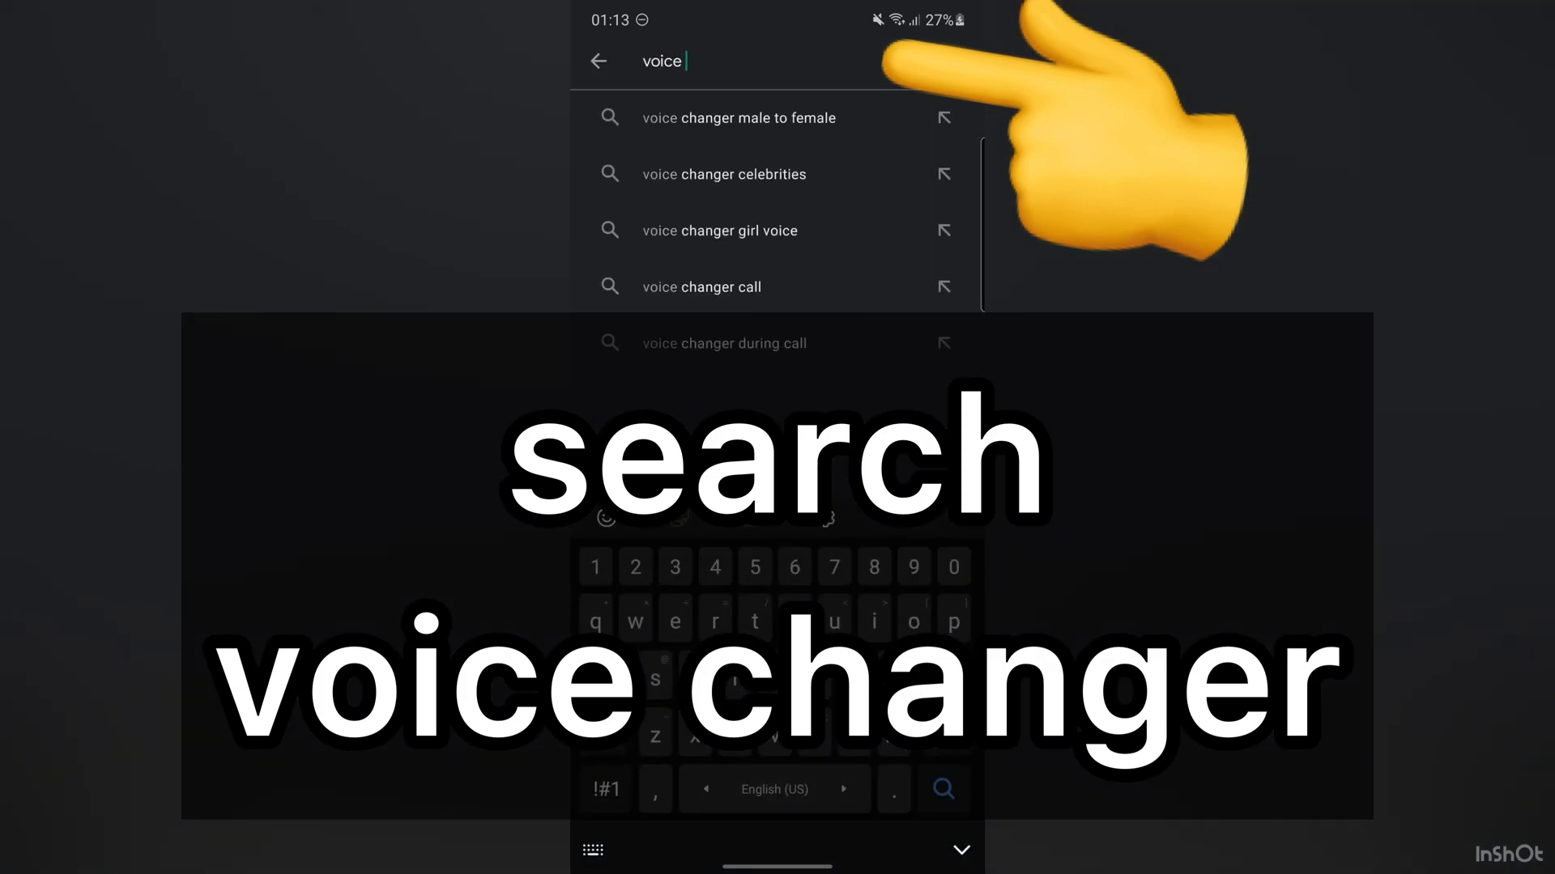
pyautogui.write('changer')
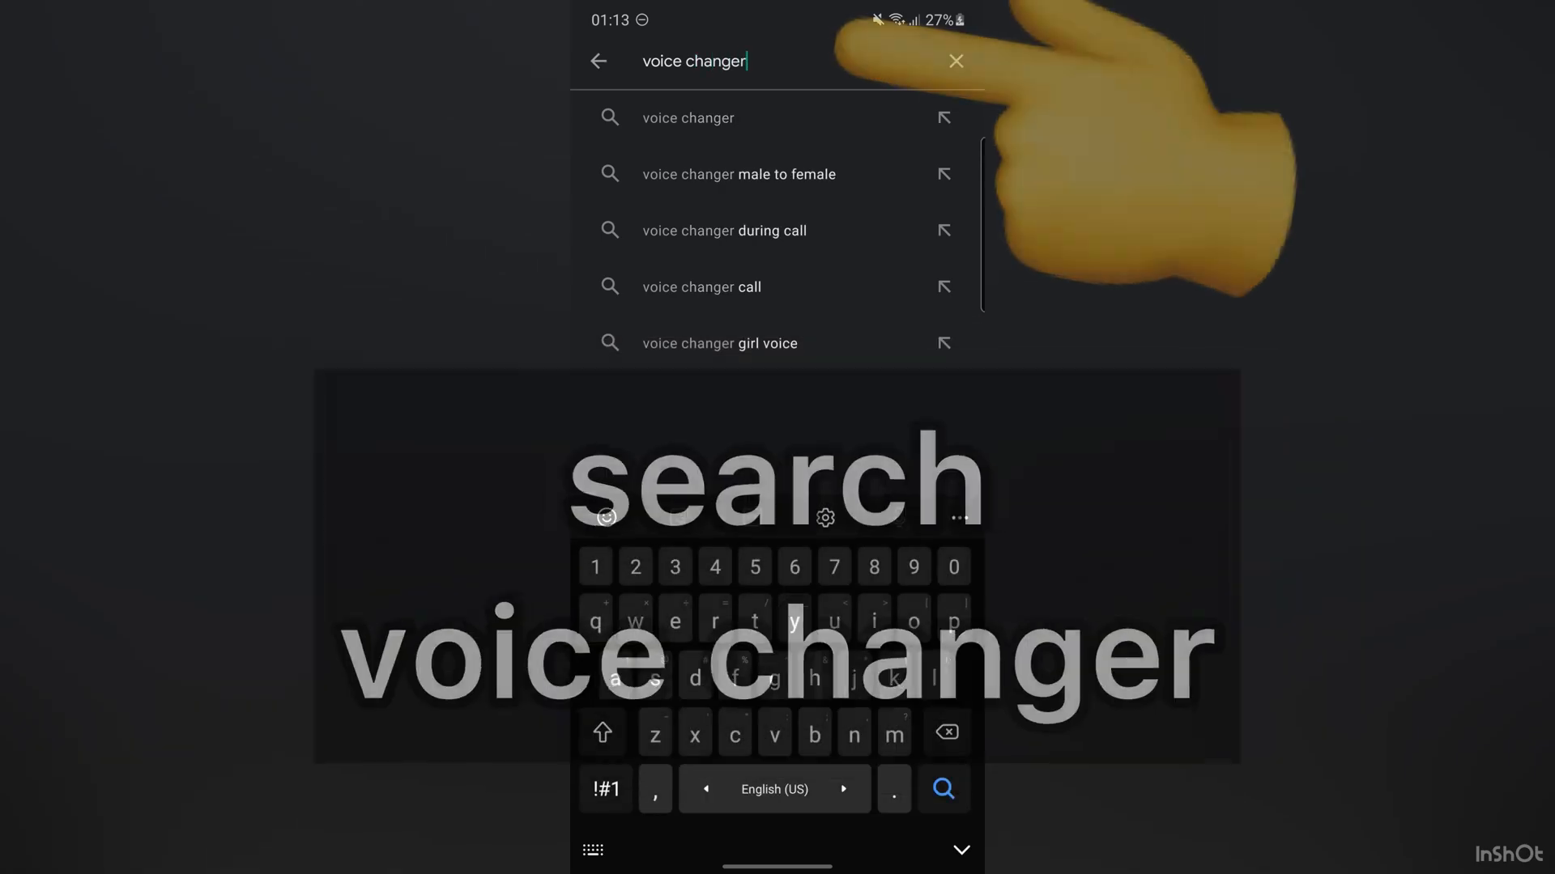
pyautogui.click(941, 790)
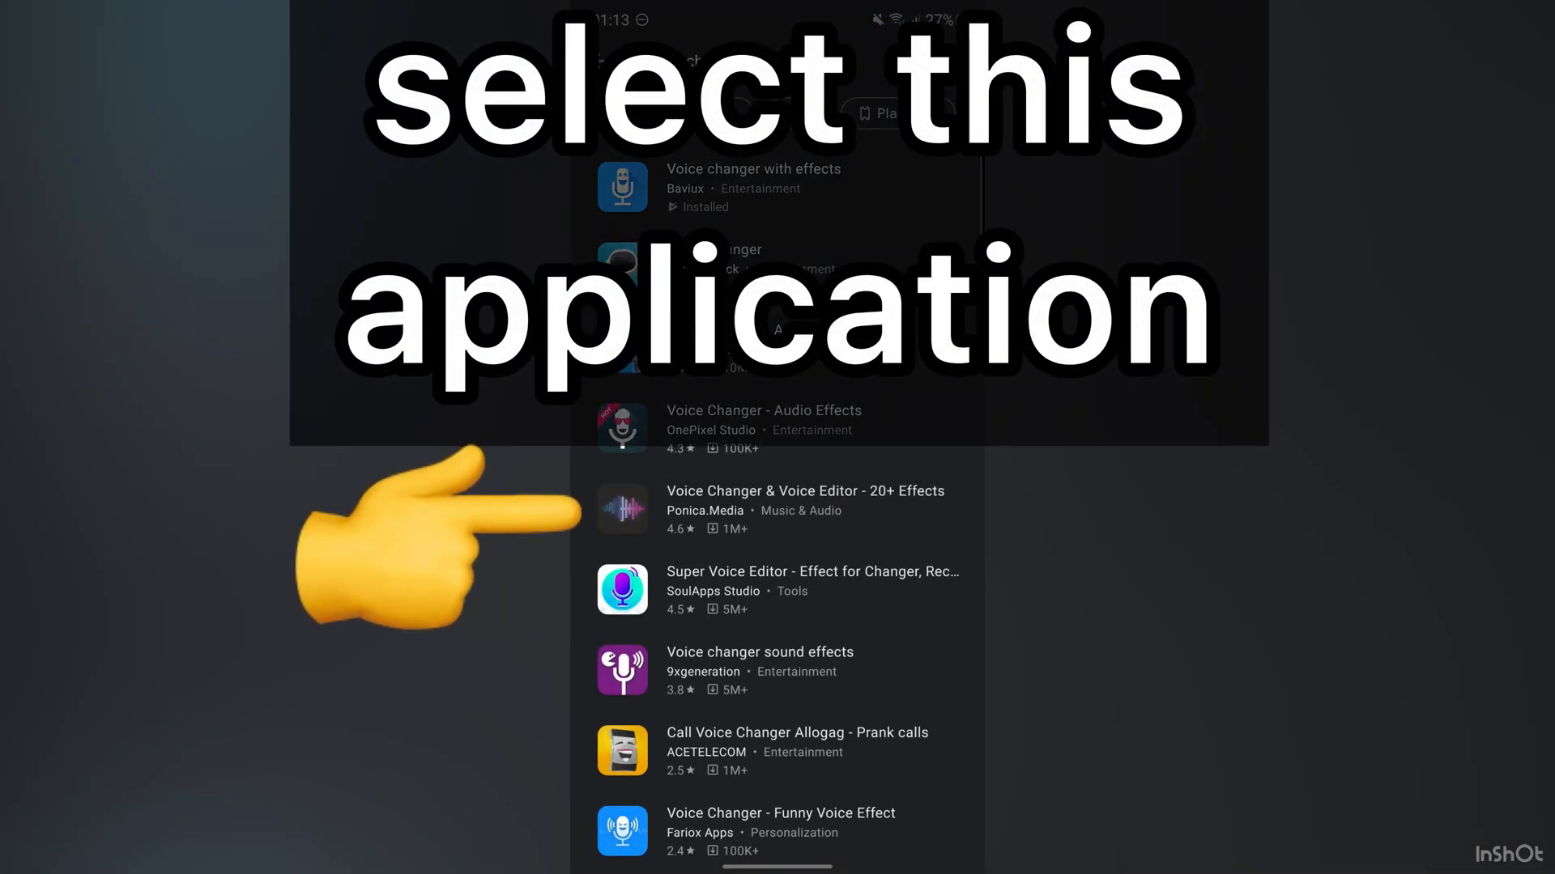
pyautogui.click(804, 510)
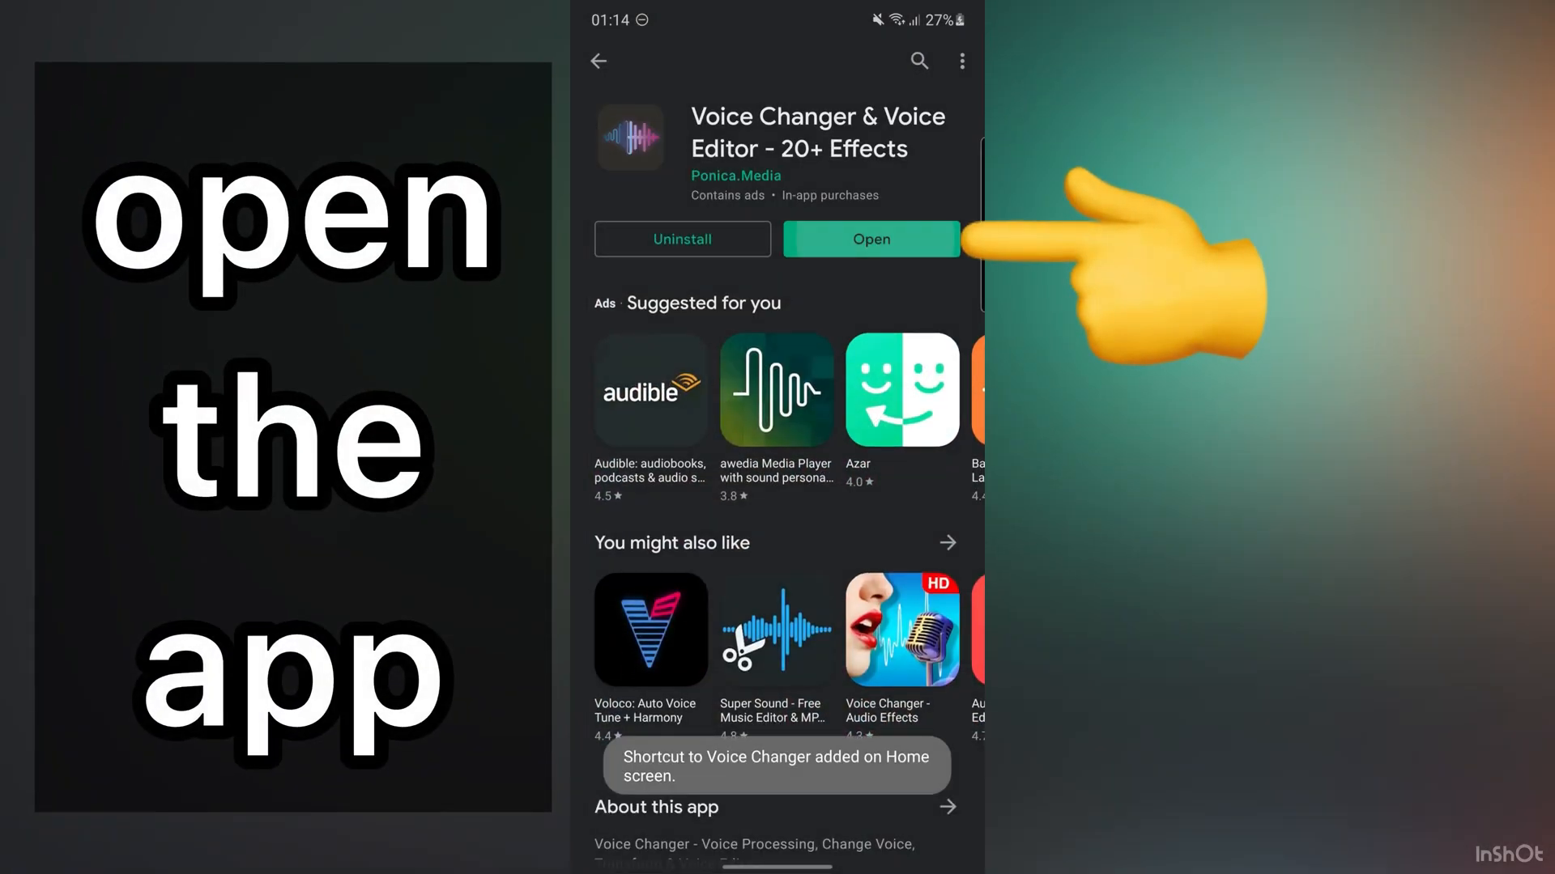
# Open the newly installed Voice Changer app from its Play Store page
pyautogui.click(870, 239)
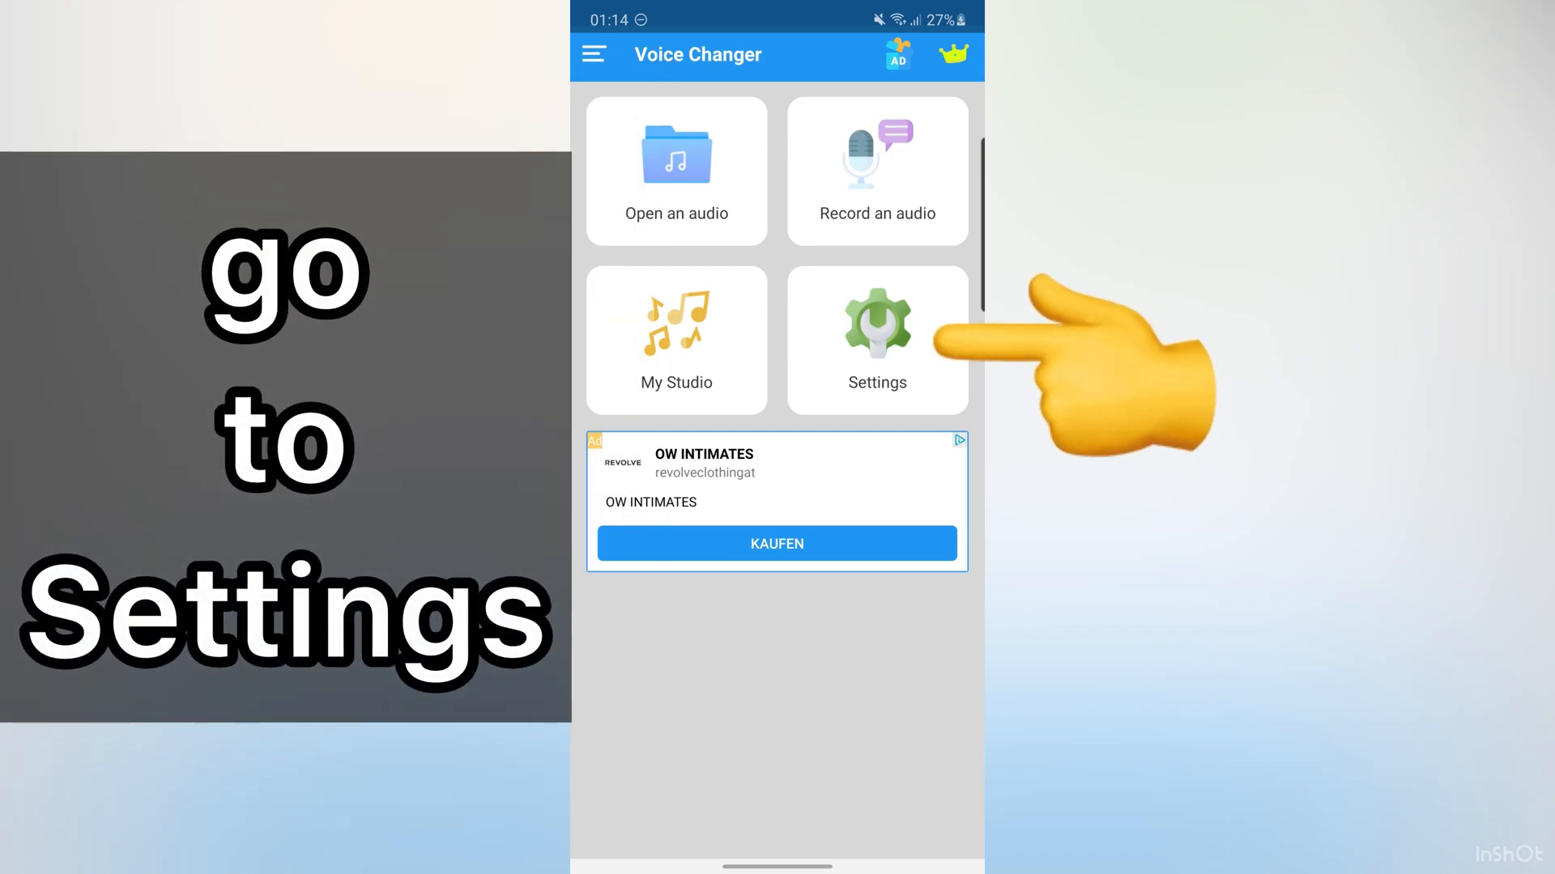
# Keep recording quality at MP3 format, Music type, 128 kbps in Settings
pyautogui.click(876, 327)
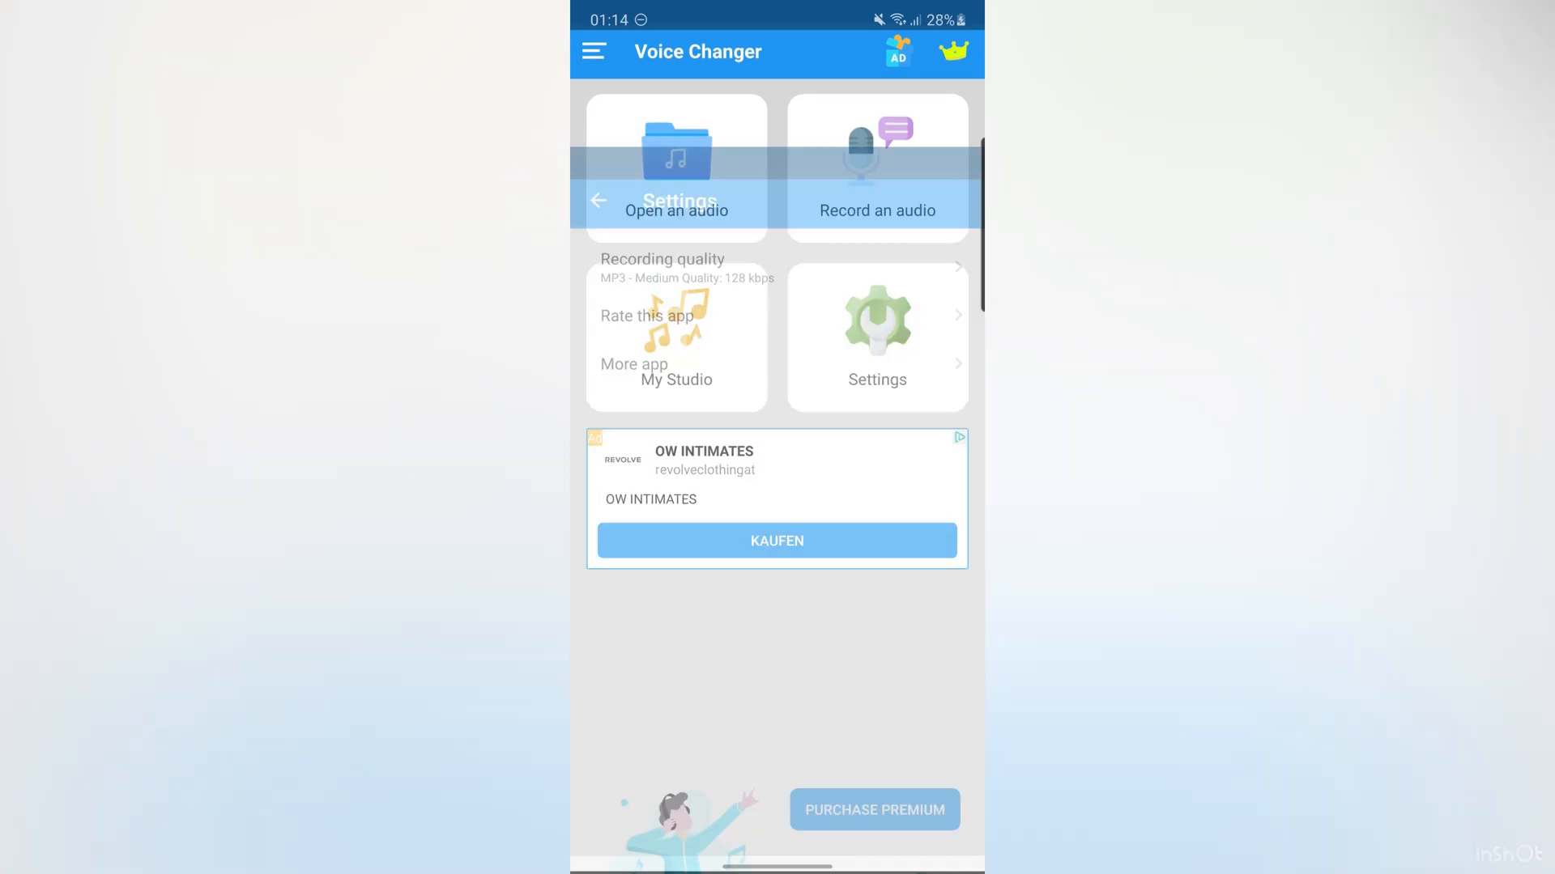
pyautogui.click(876, 335)
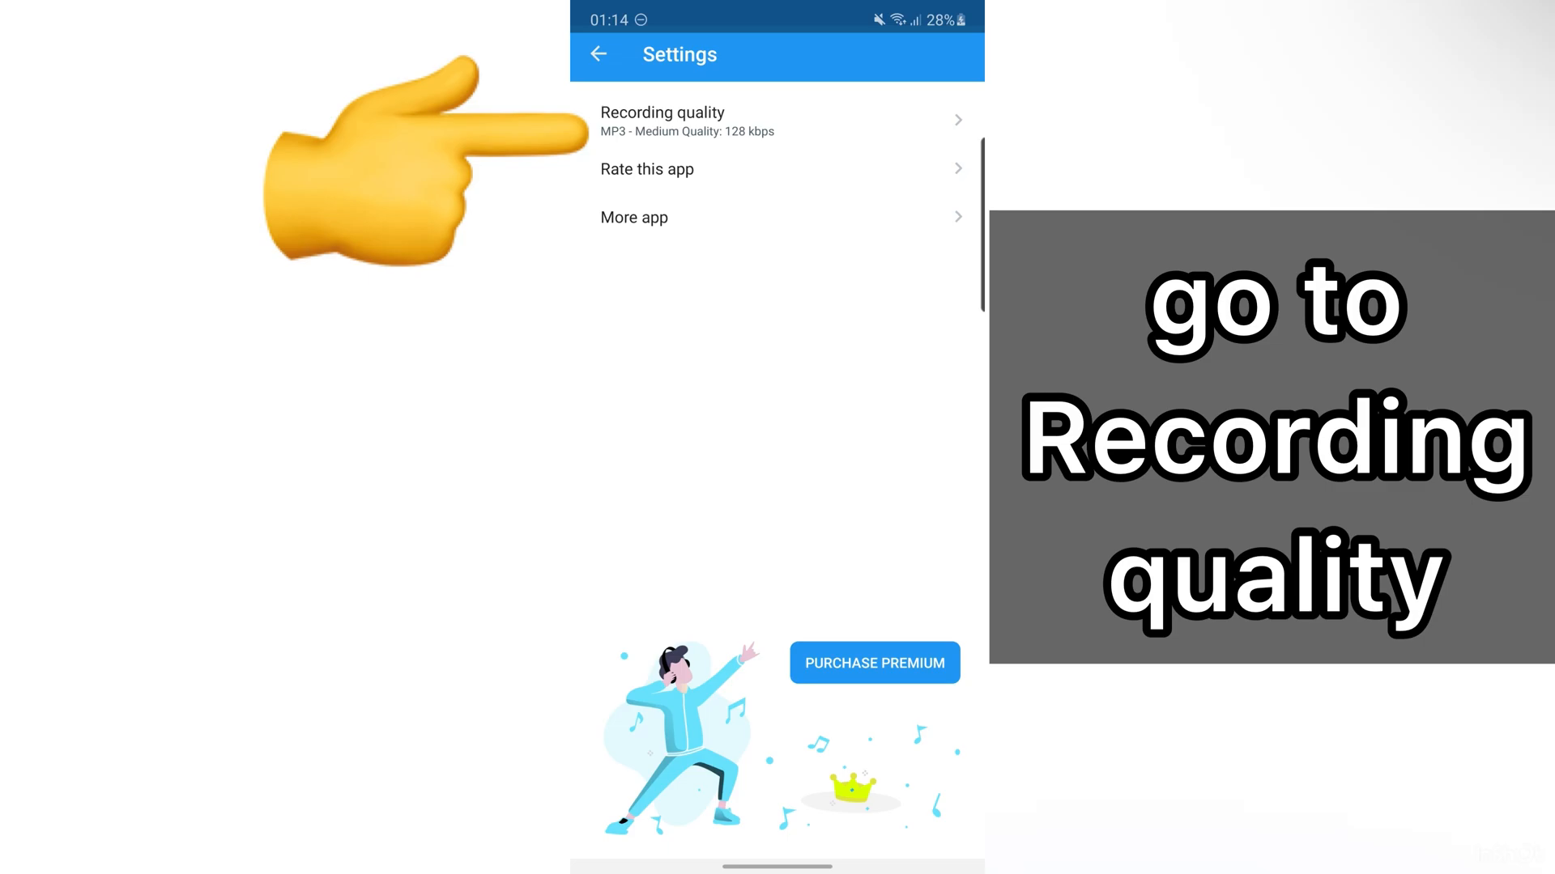
pyautogui.click(776, 120)
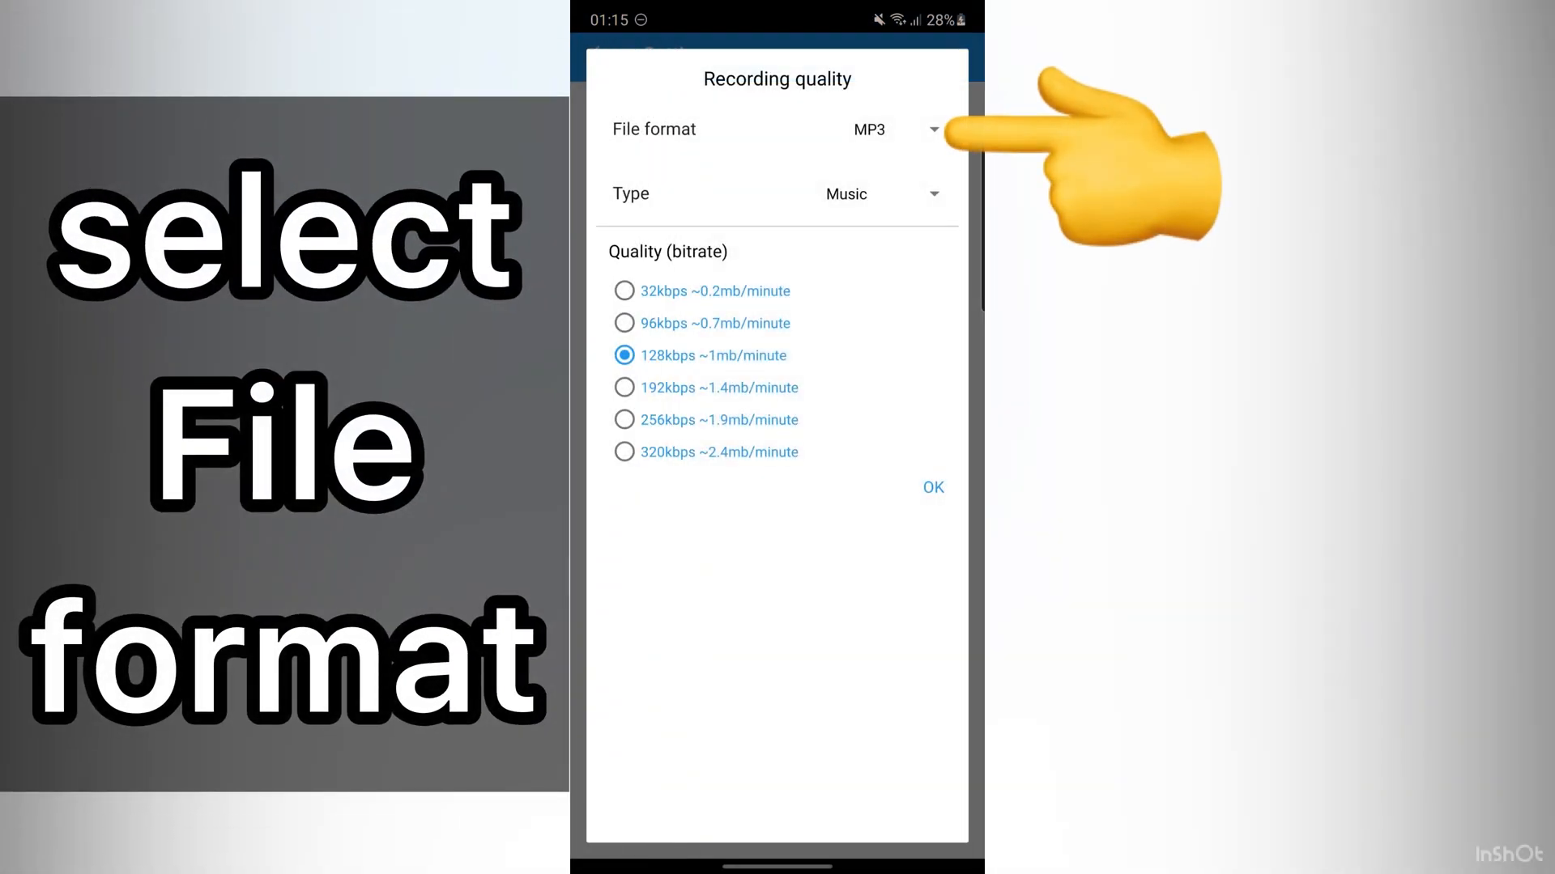
pyautogui.click(931, 129)
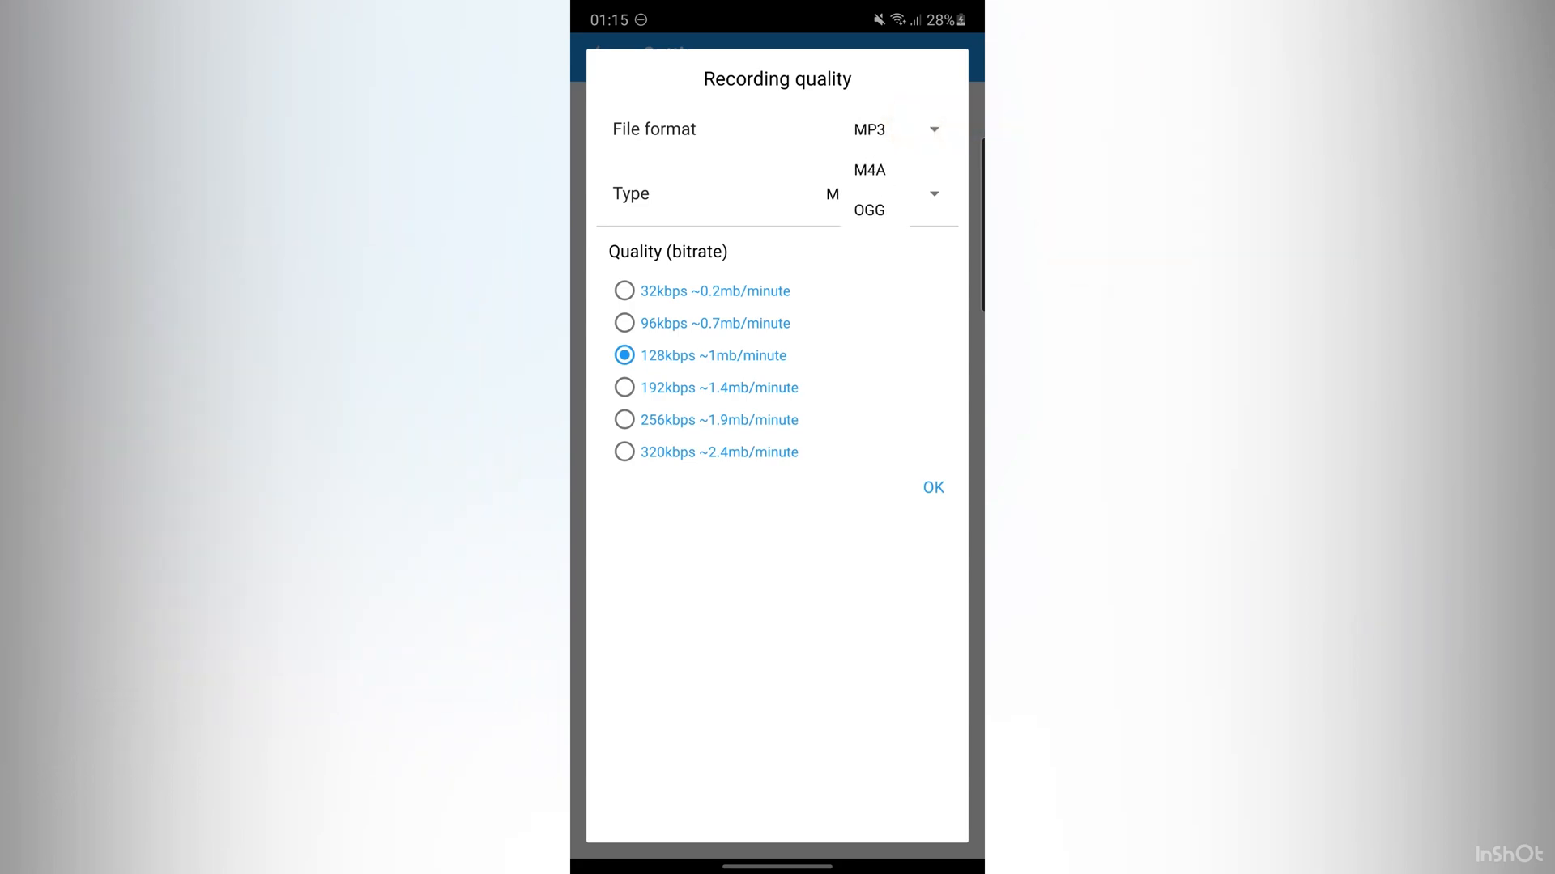
pyautogui.click(848, 194)
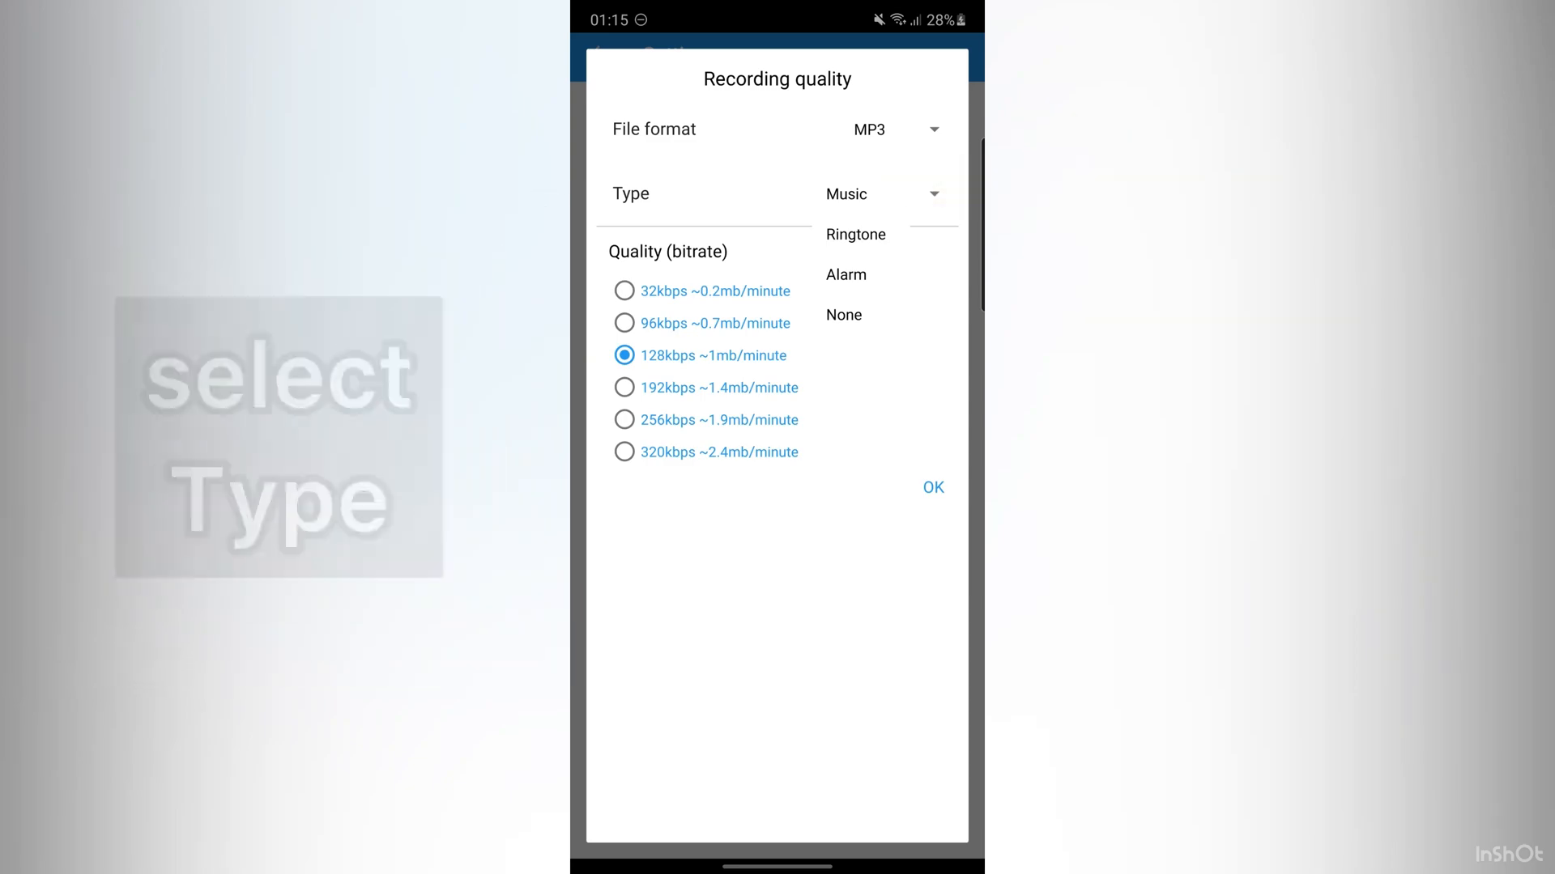
pyautogui.click(846, 193)
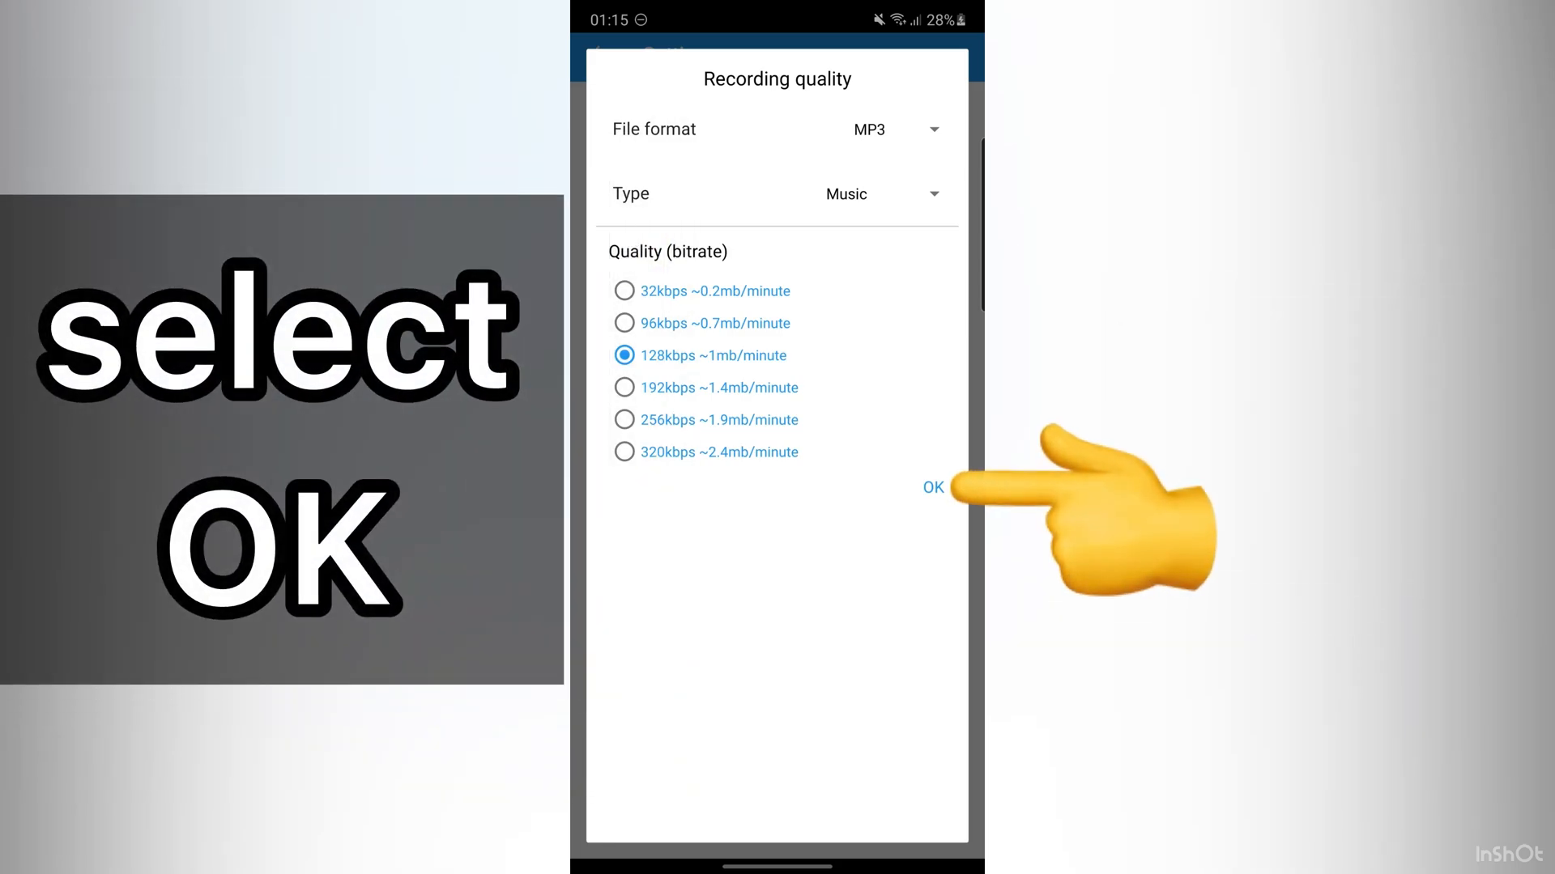
pyautogui.click(931, 487)
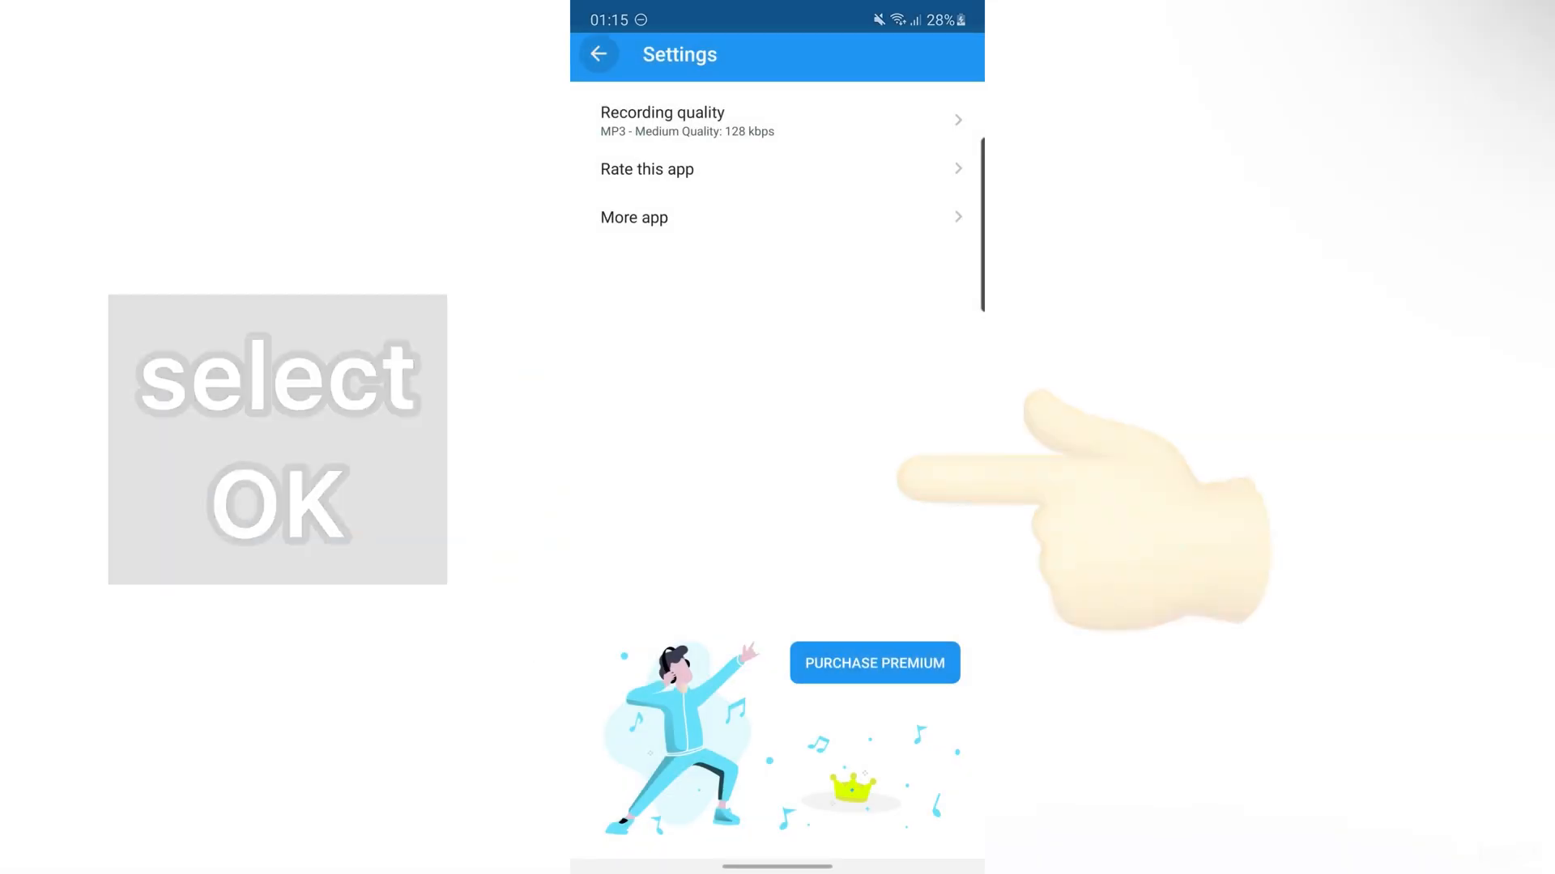
# Allow file and microphone access, then record and stop a new voice clip
pyautogui.click(598, 54)
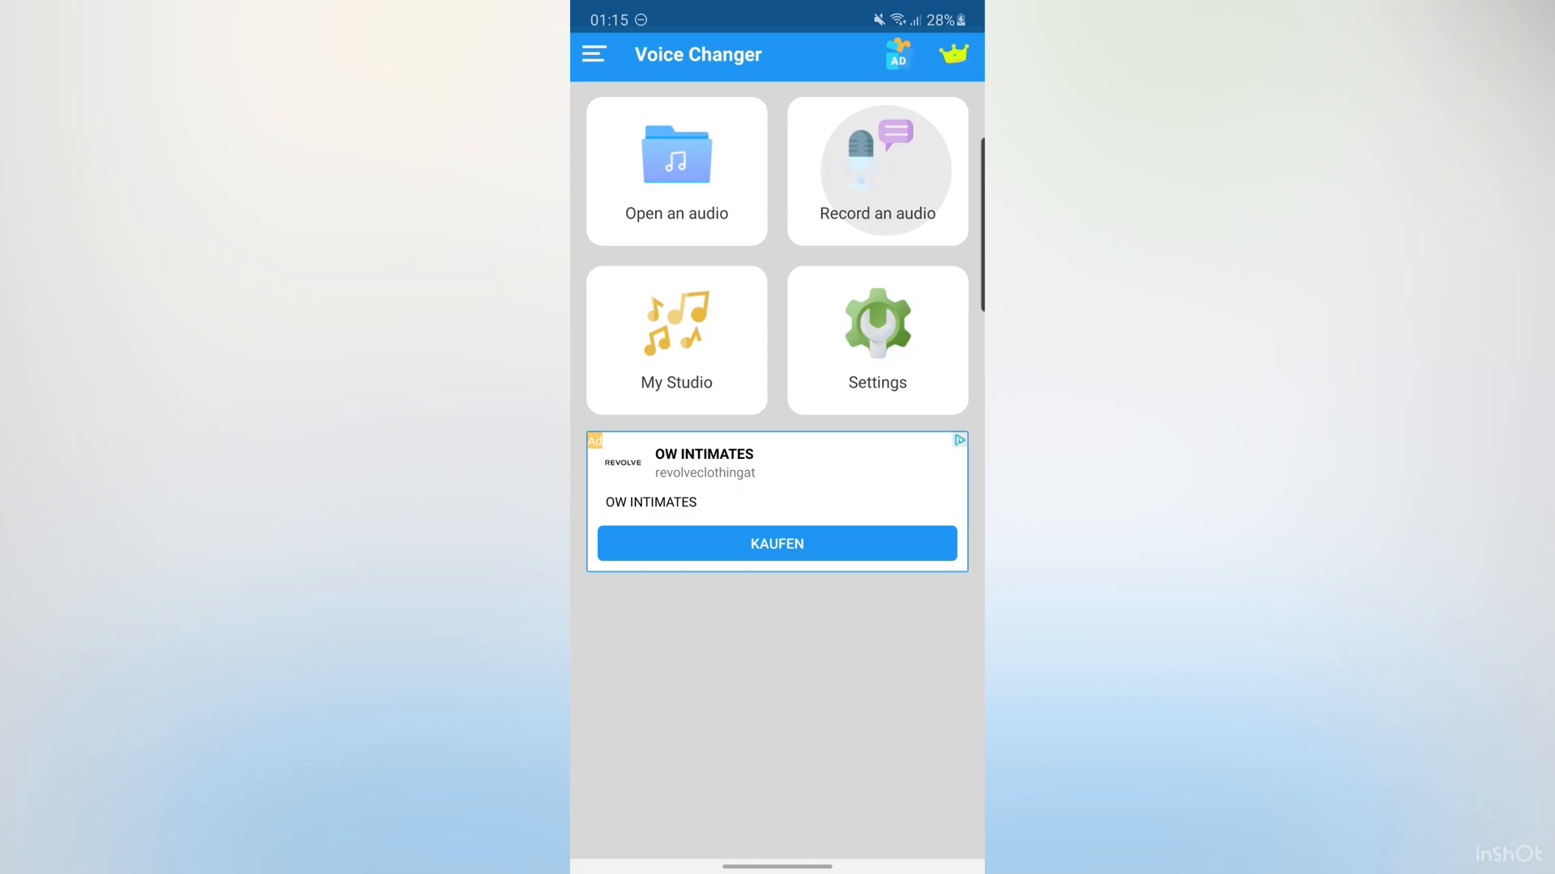
pyautogui.click(876, 171)
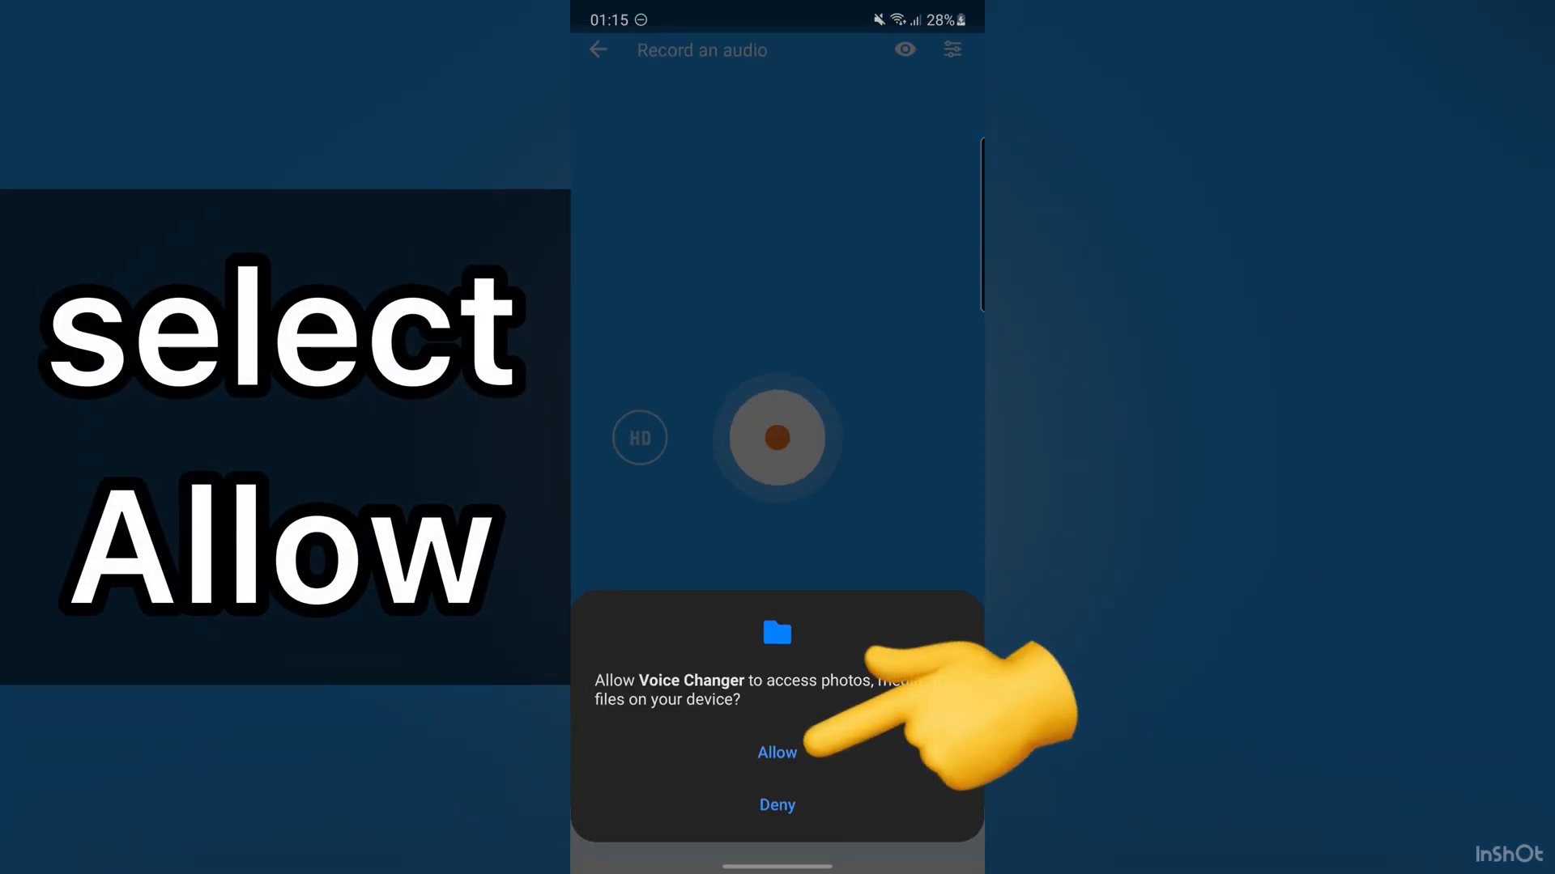
pyautogui.click(777, 751)
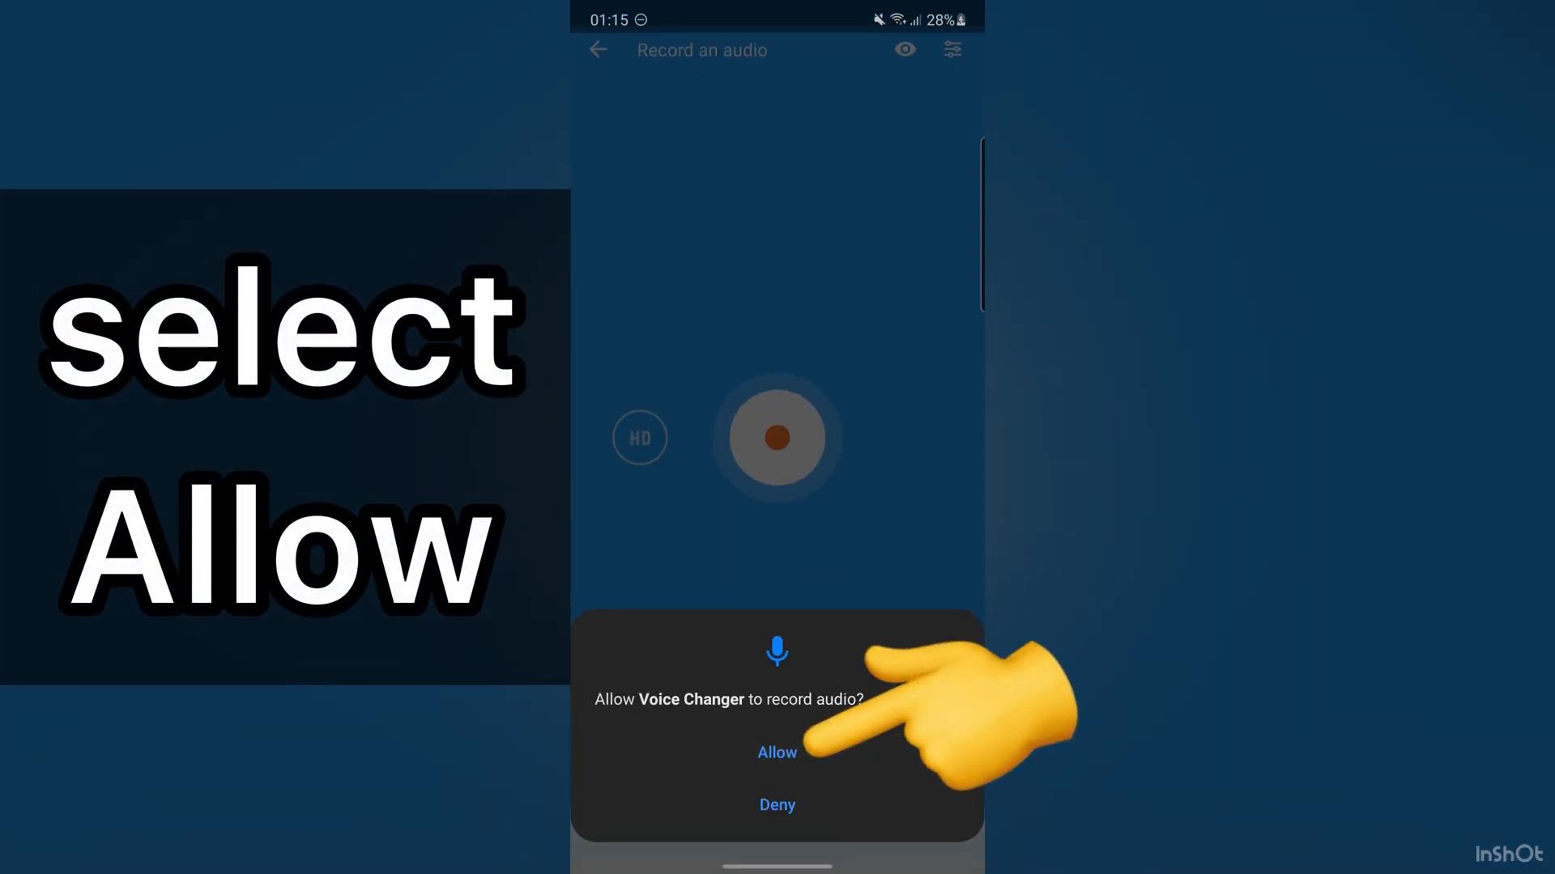
pyautogui.click(777, 752)
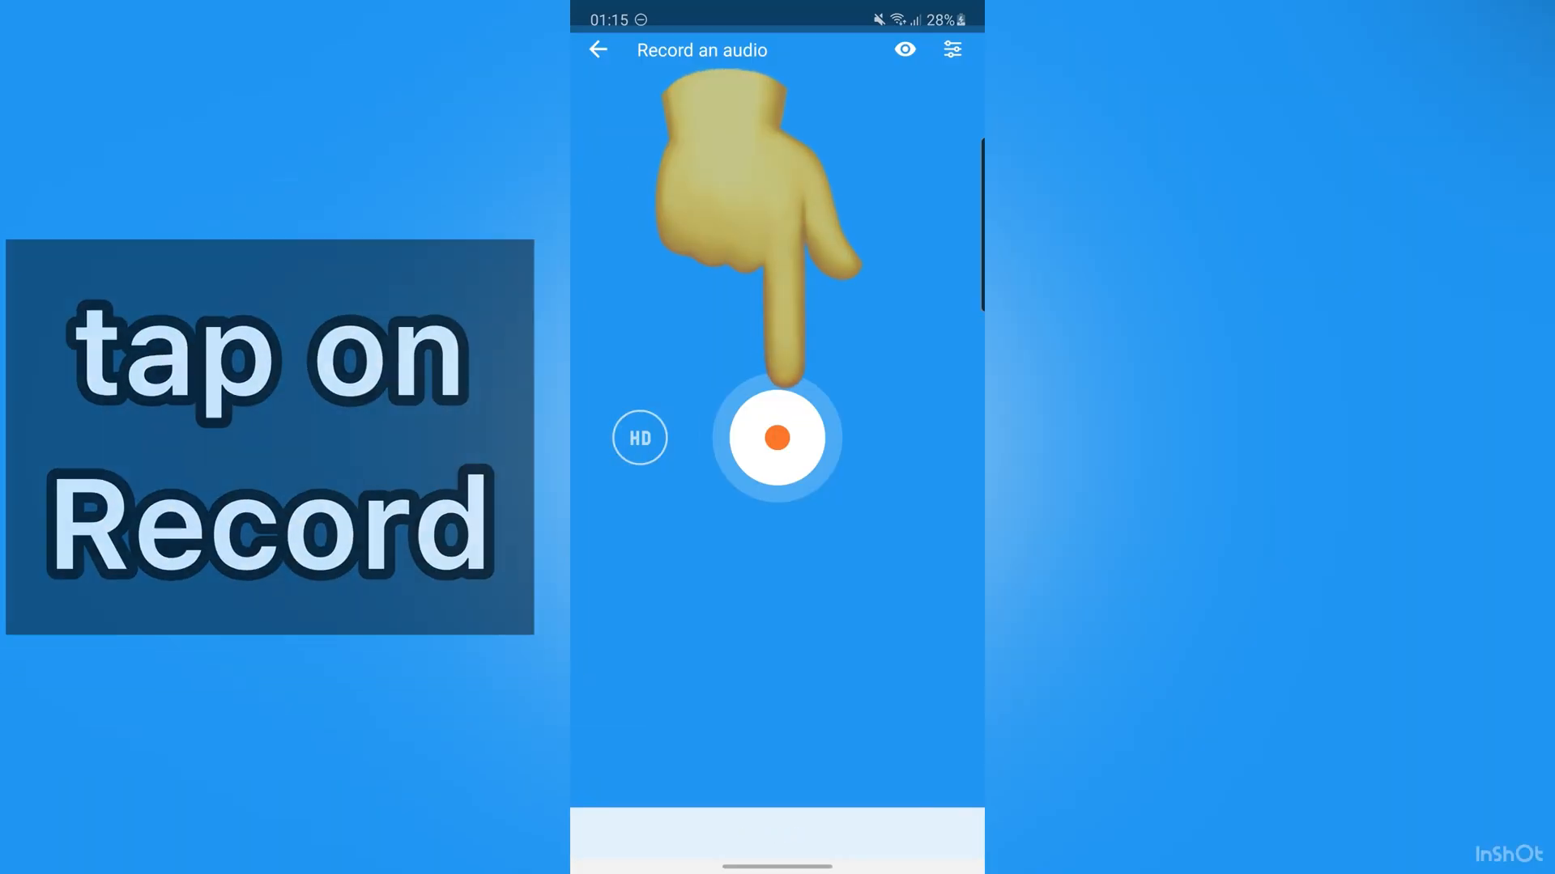
pyautogui.click(776, 437)
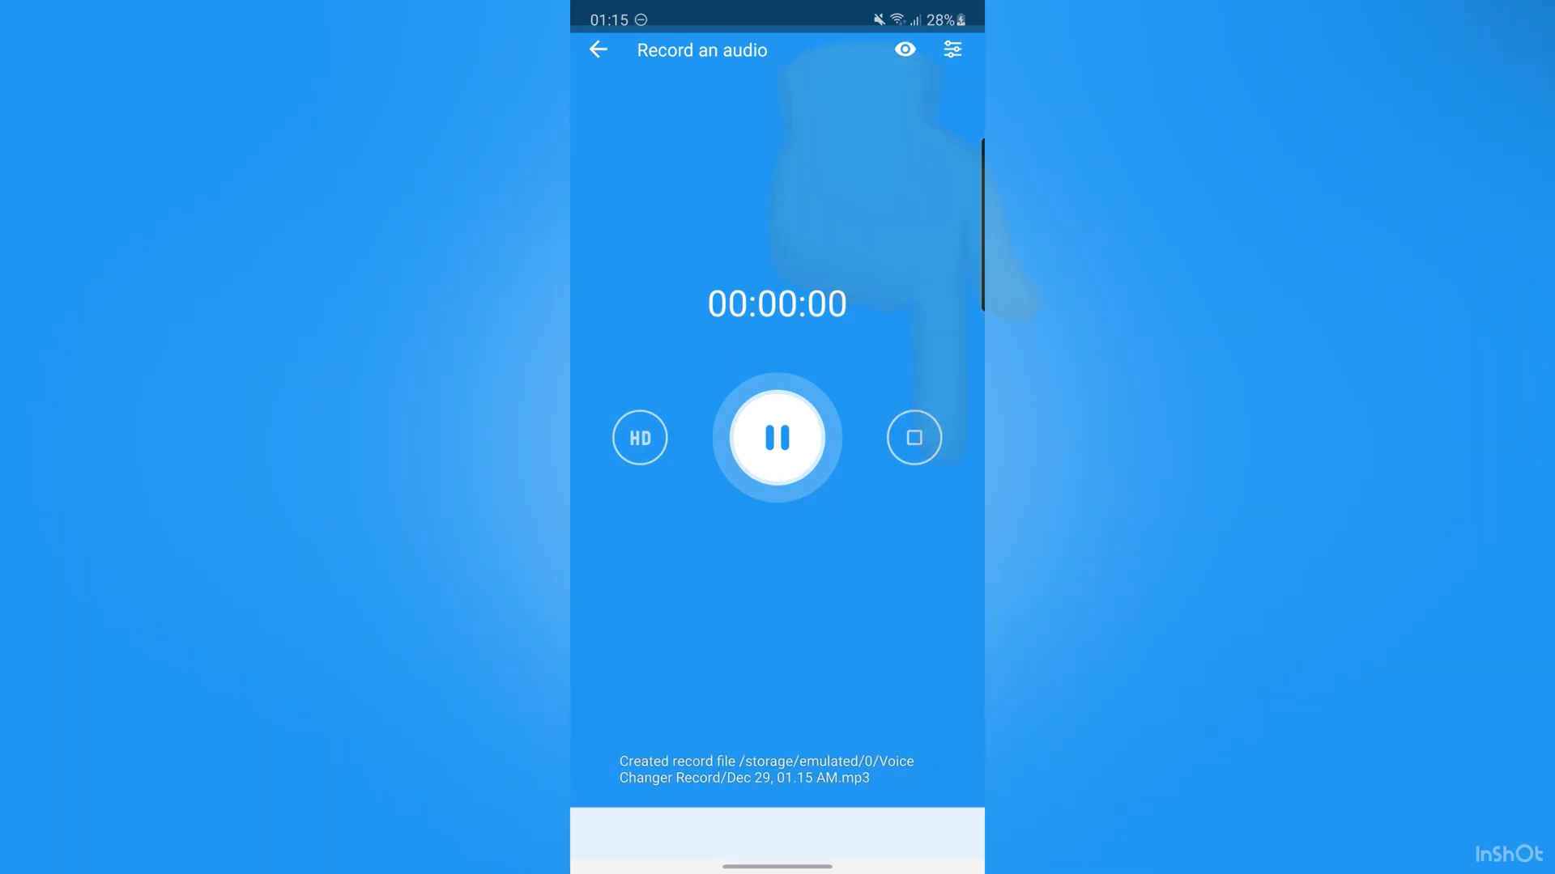
pyautogui.click(913, 438)
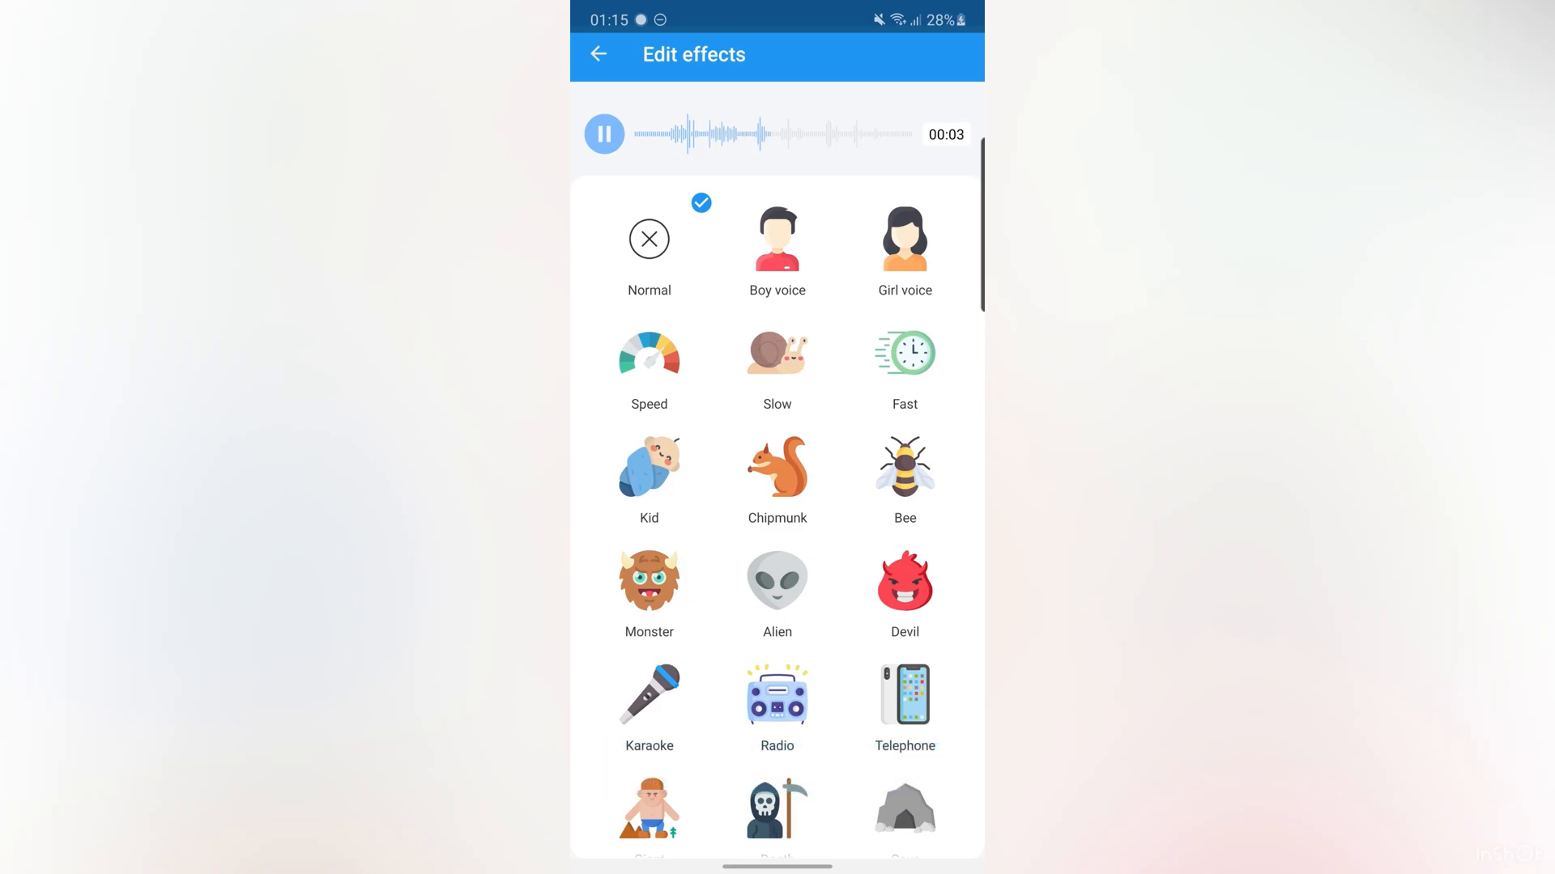
# Try Speed and Devil, then select Monster and show its noise reduction and echo settings
pyautogui.click(777, 352)
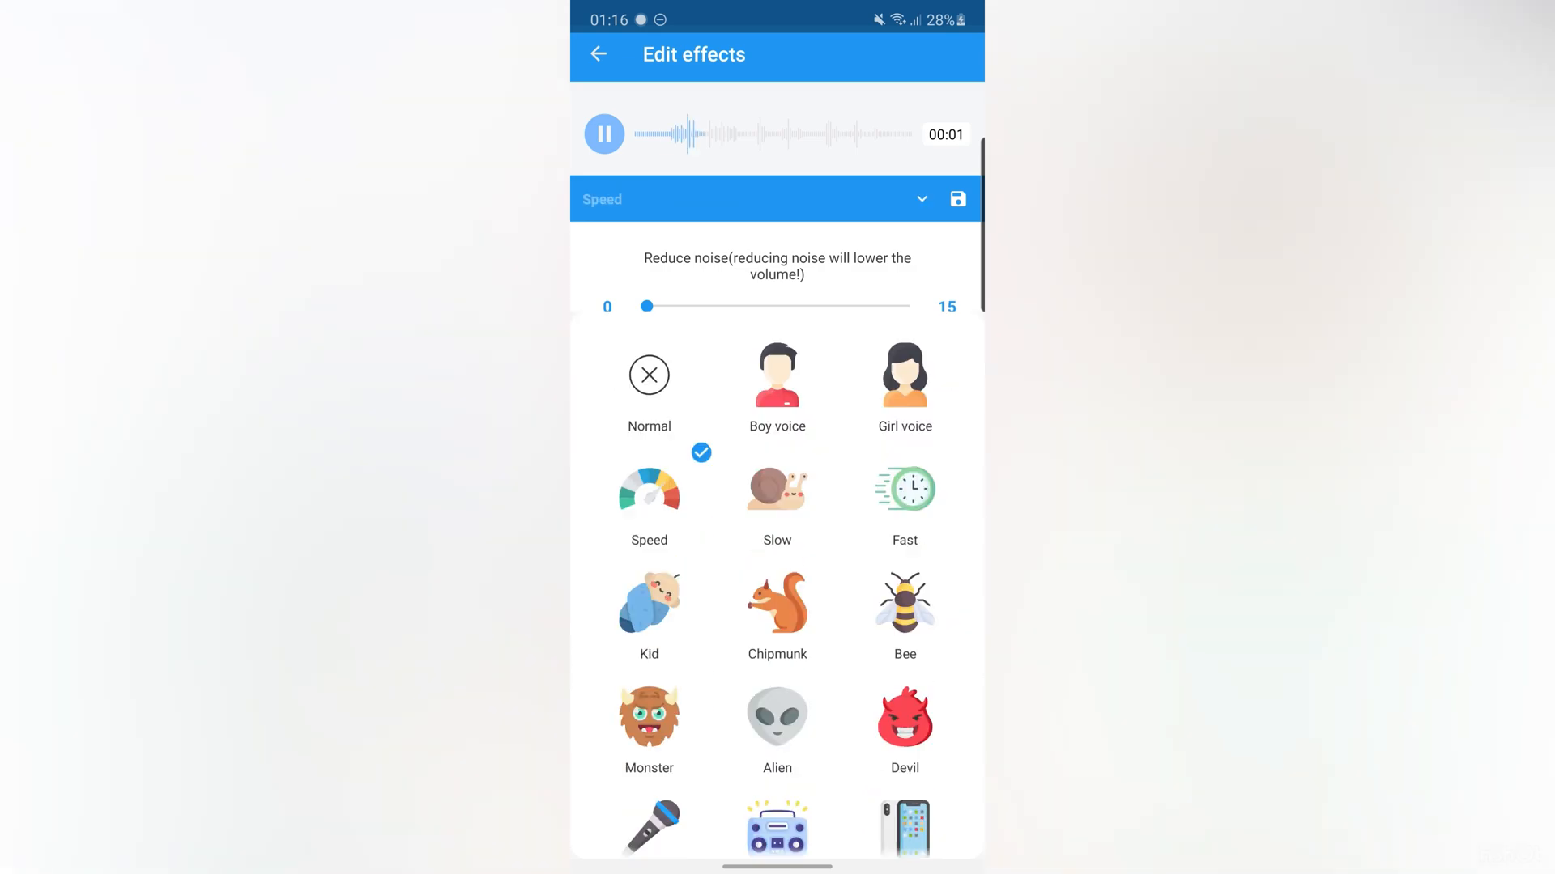
pyautogui.scroll(-3)
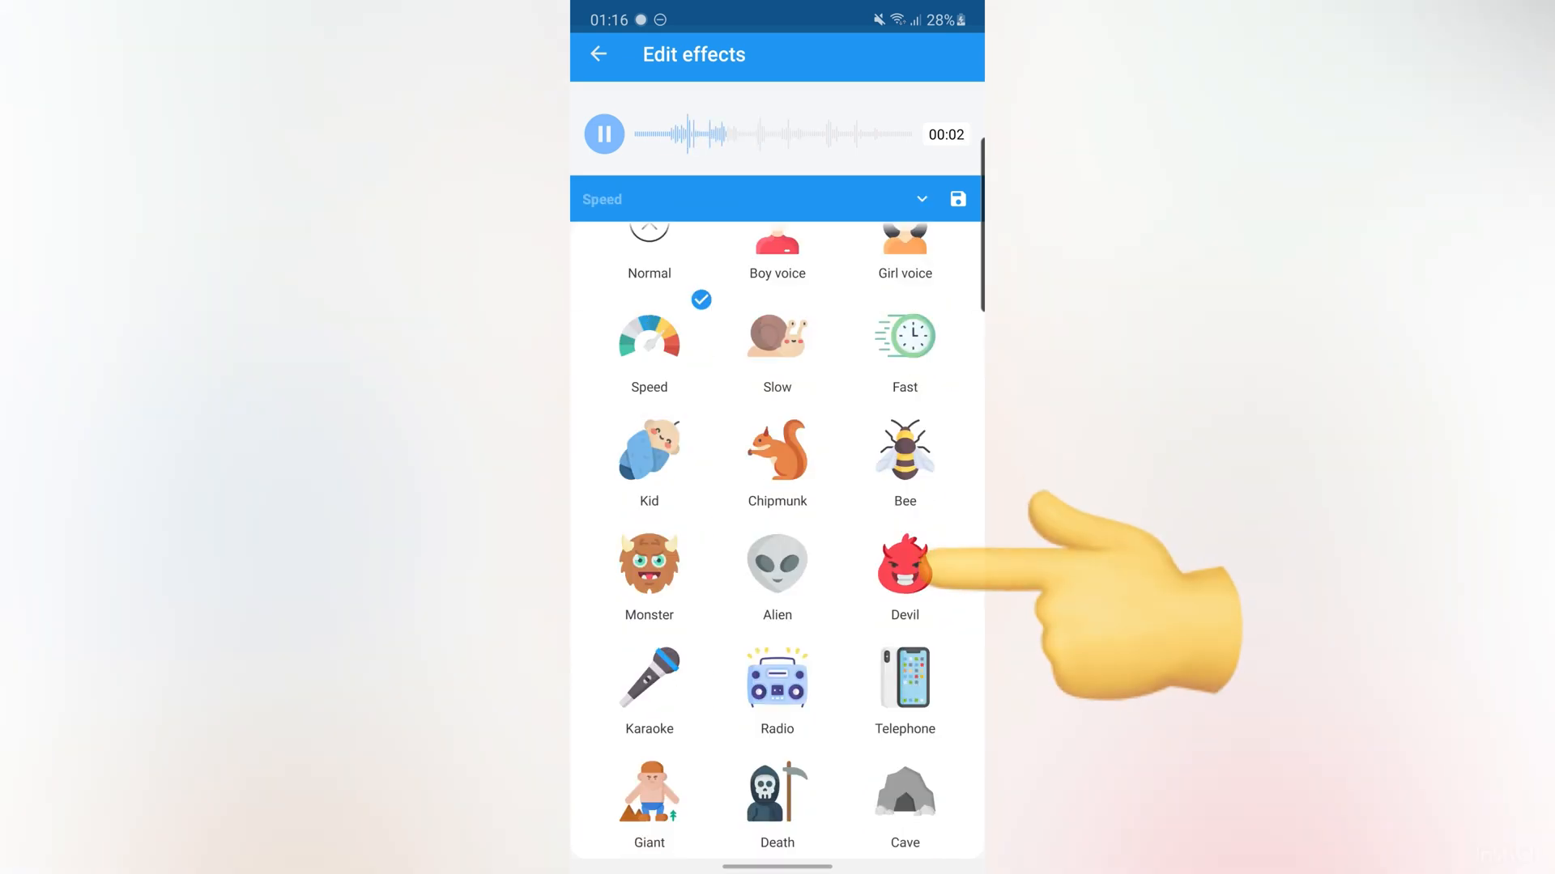
pyautogui.click(904, 565)
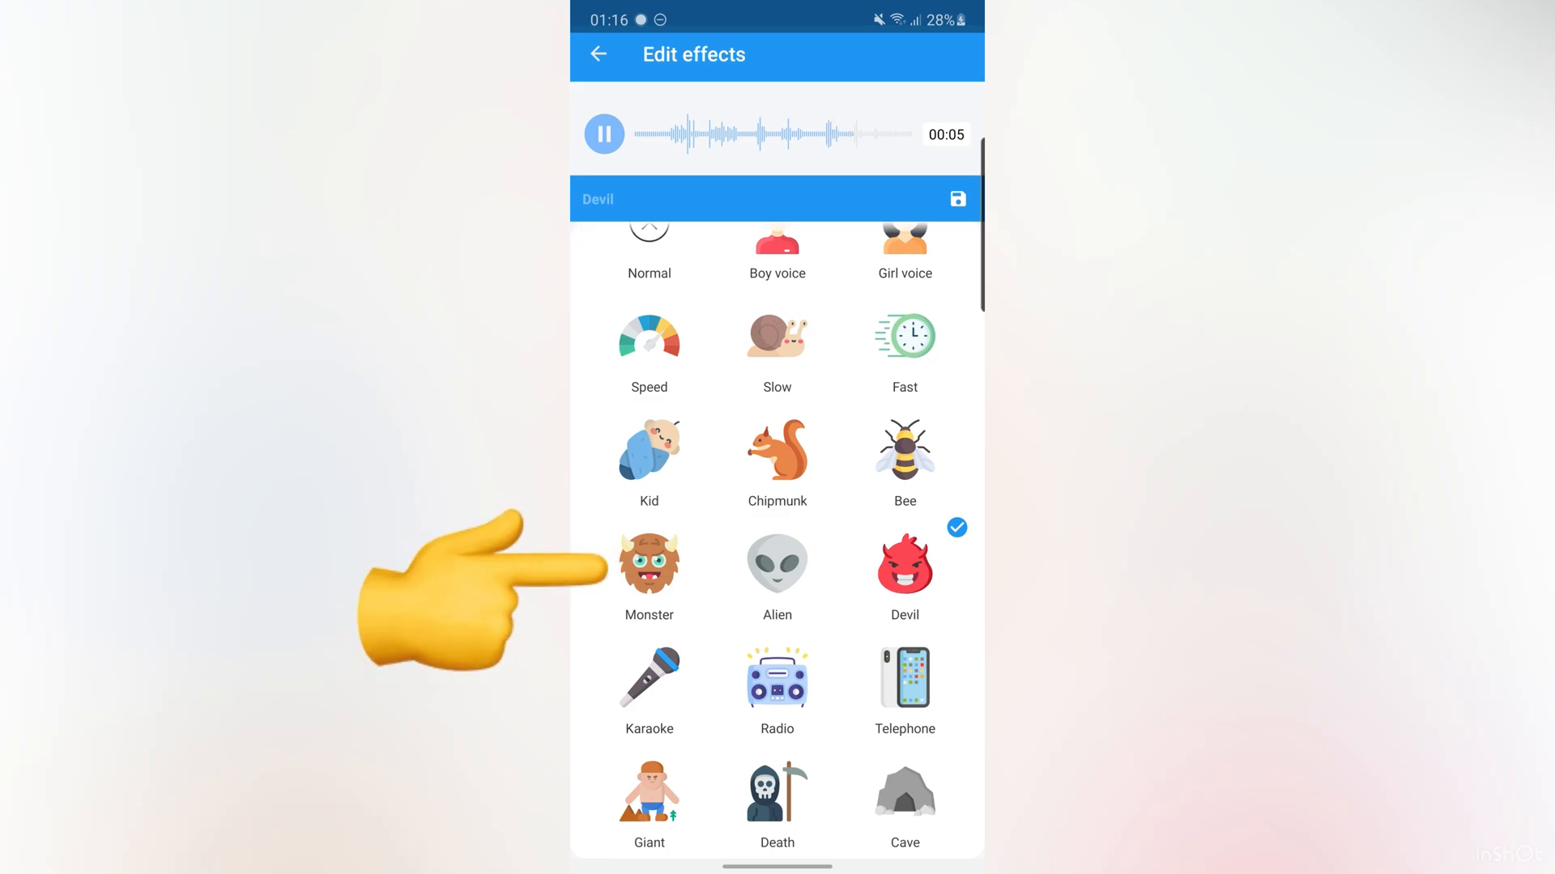
pyautogui.click(649, 573)
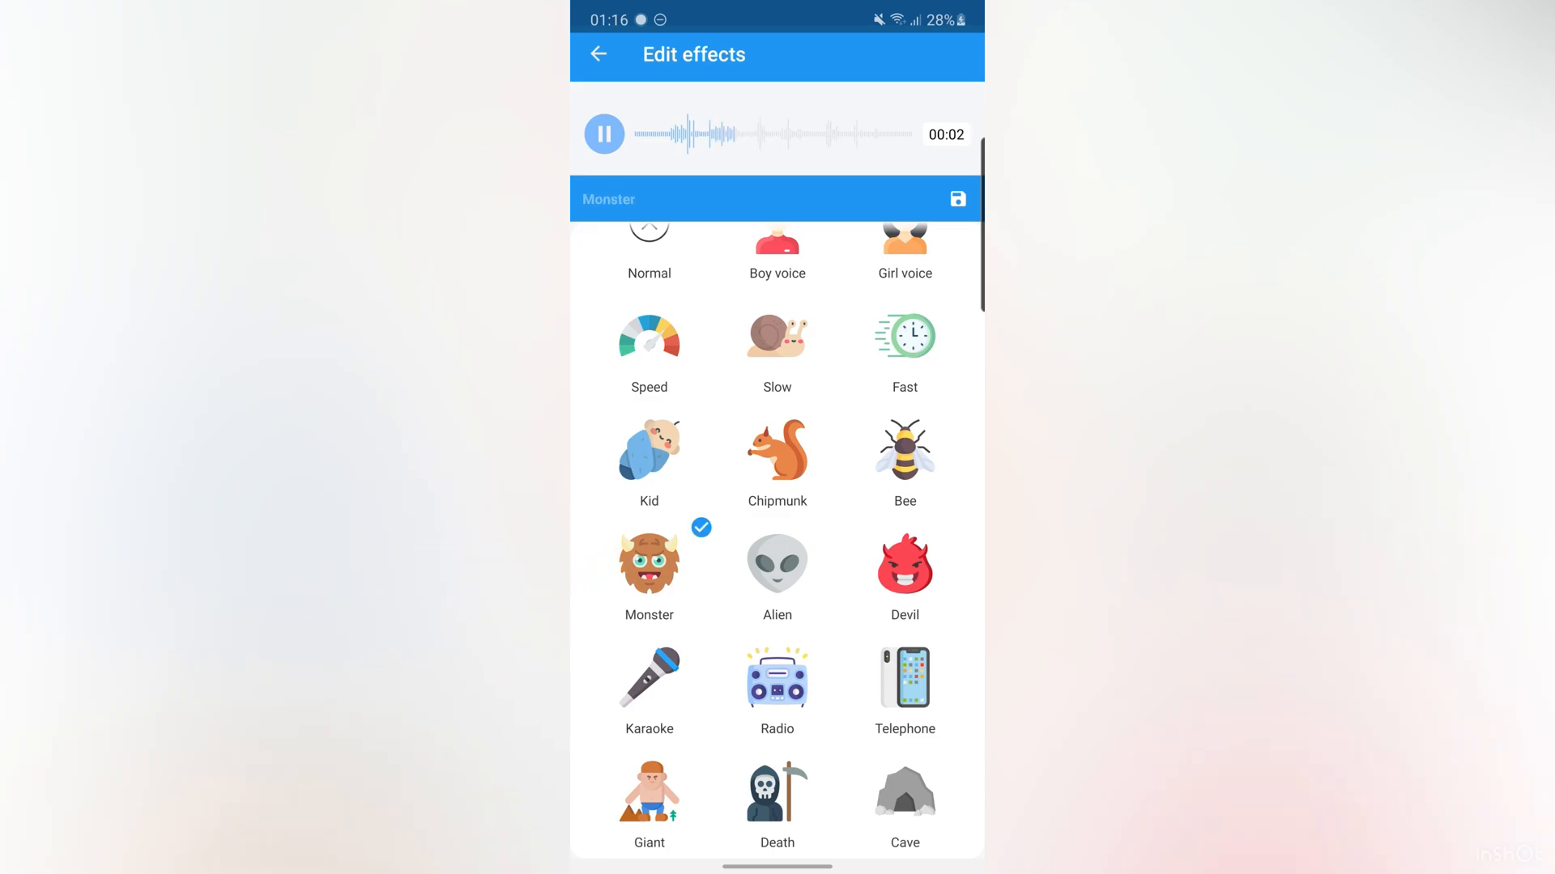
pyautogui.click(648, 794)
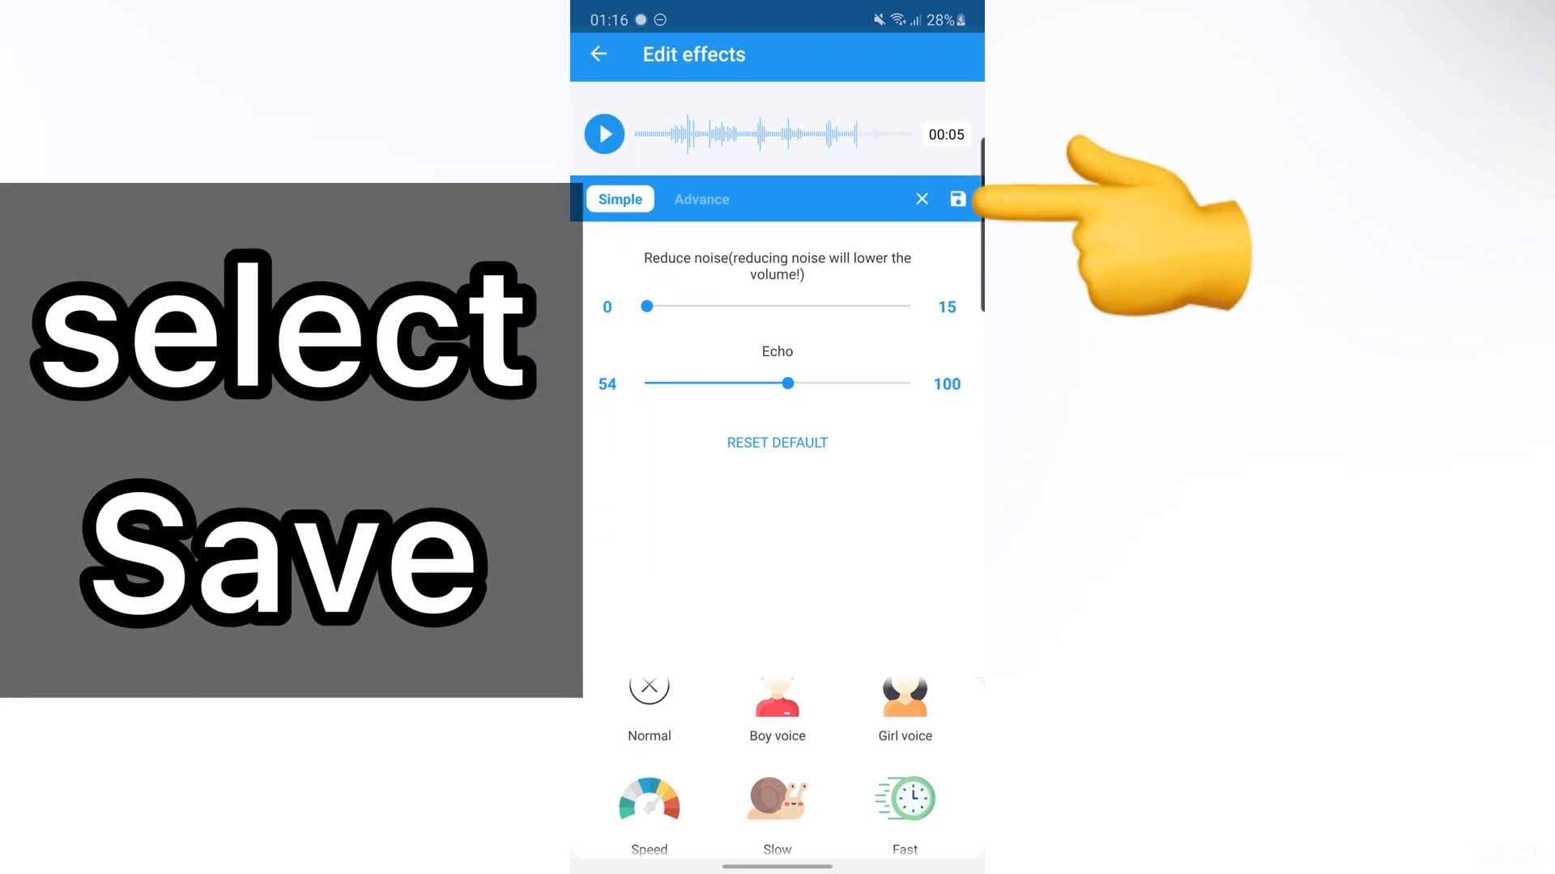
# Save the Monster clip as a Music-type MP3 under its default file name
pyautogui.click(955, 199)
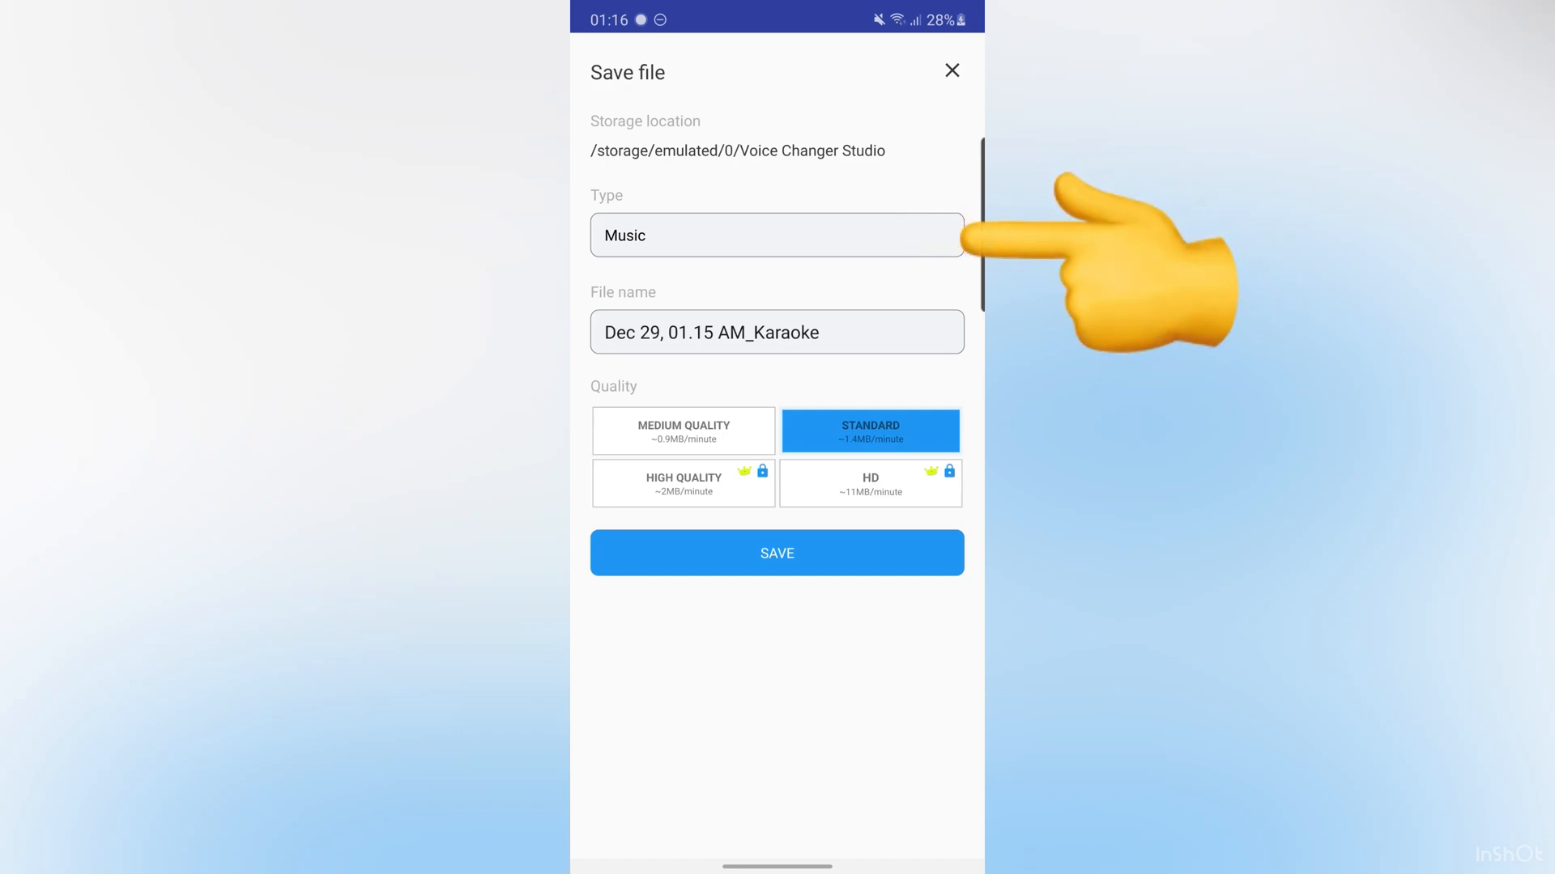
pyautogui.click(777, 234)
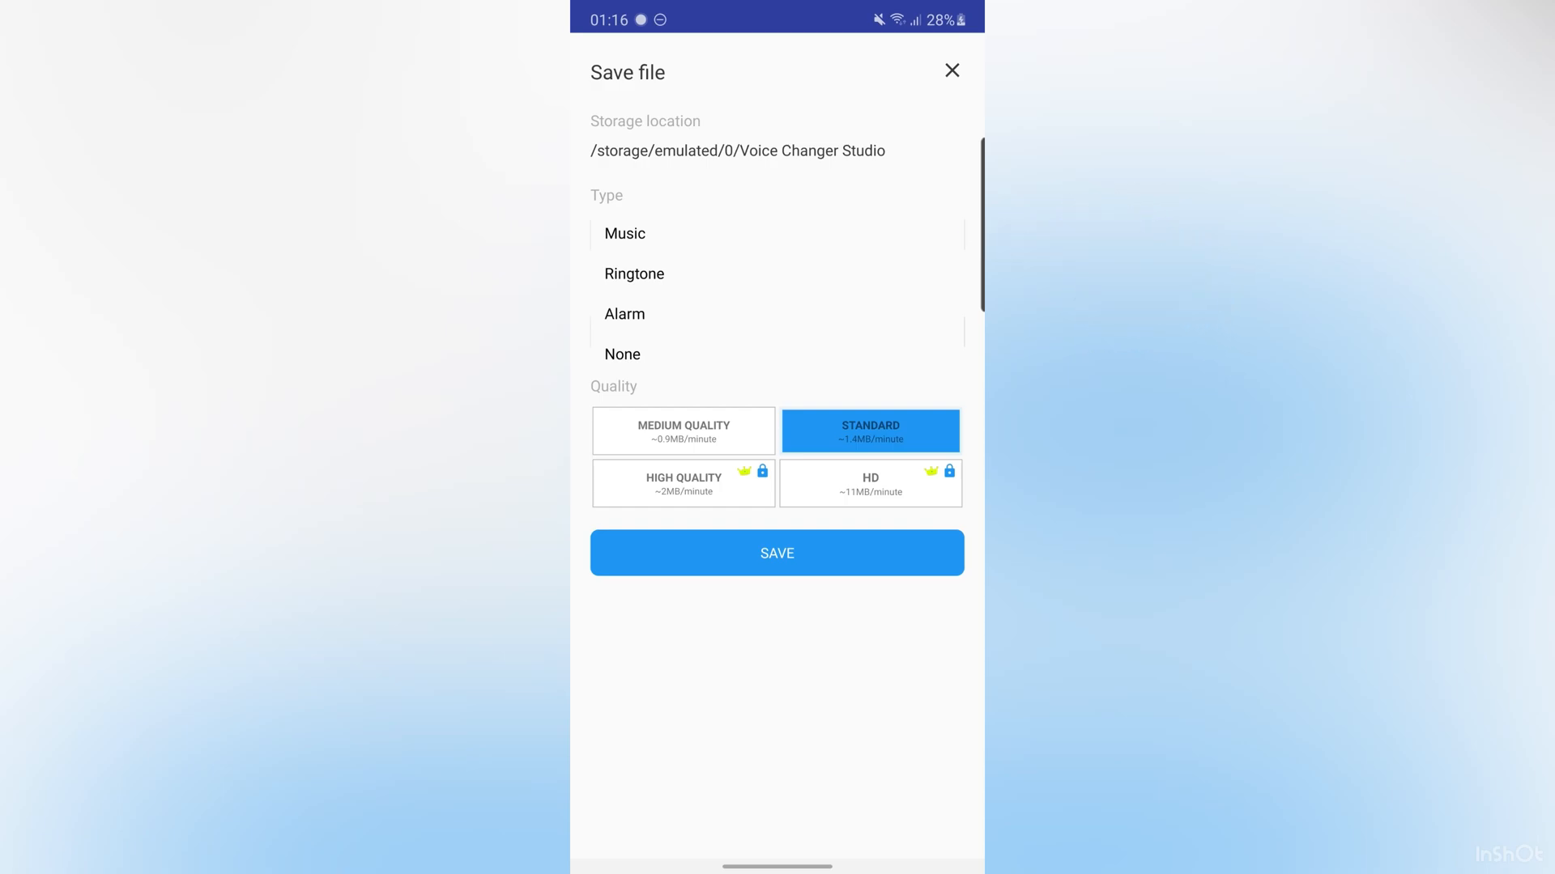
pyautogui.click(625, 234)
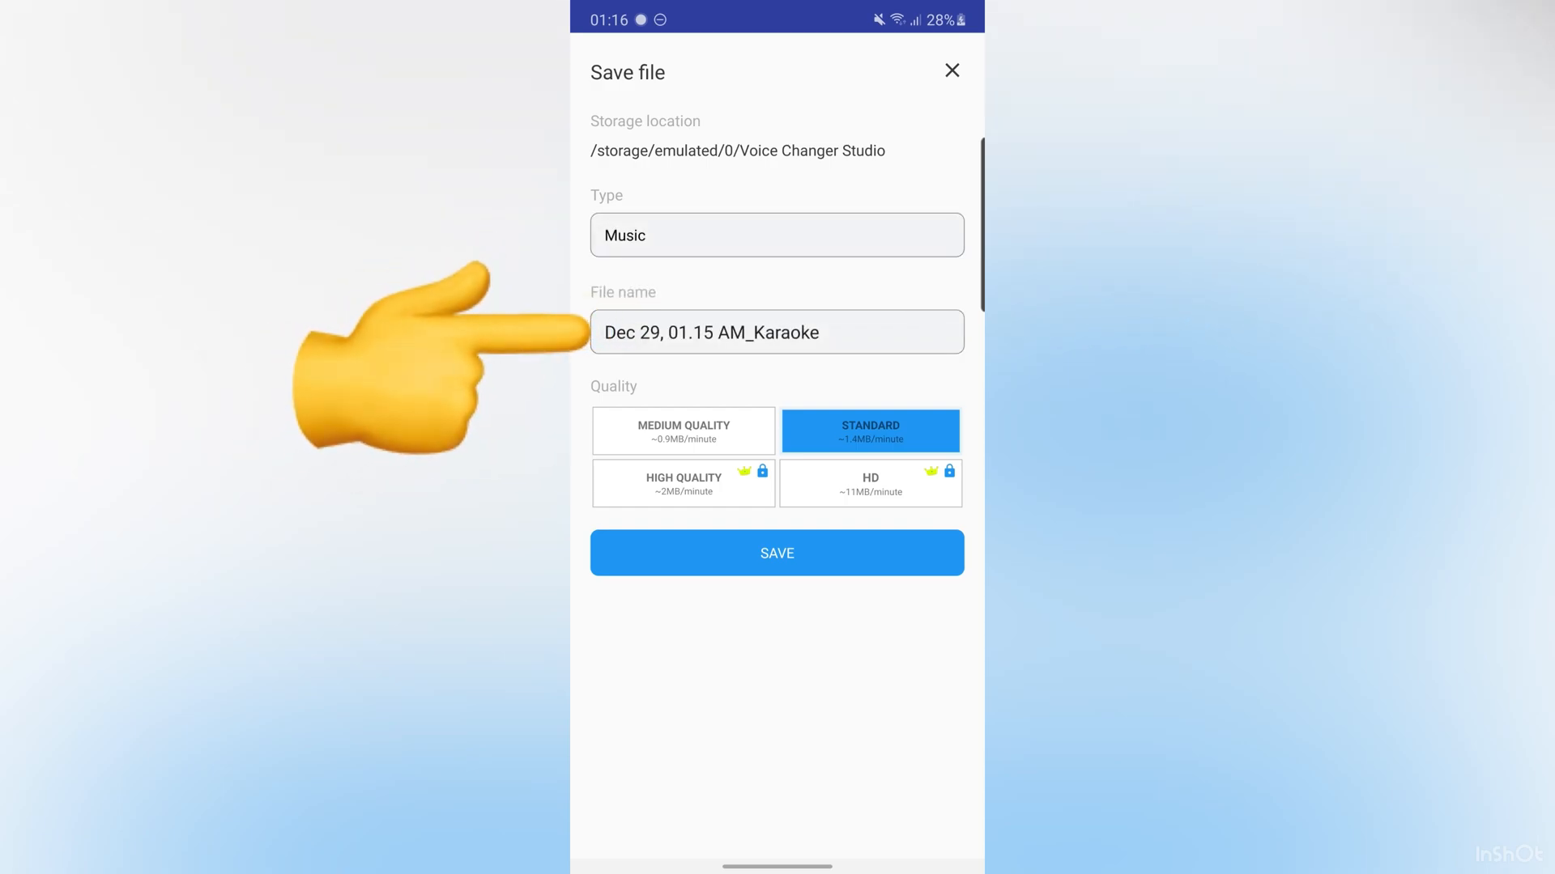
pyautogui.click(777, 332)
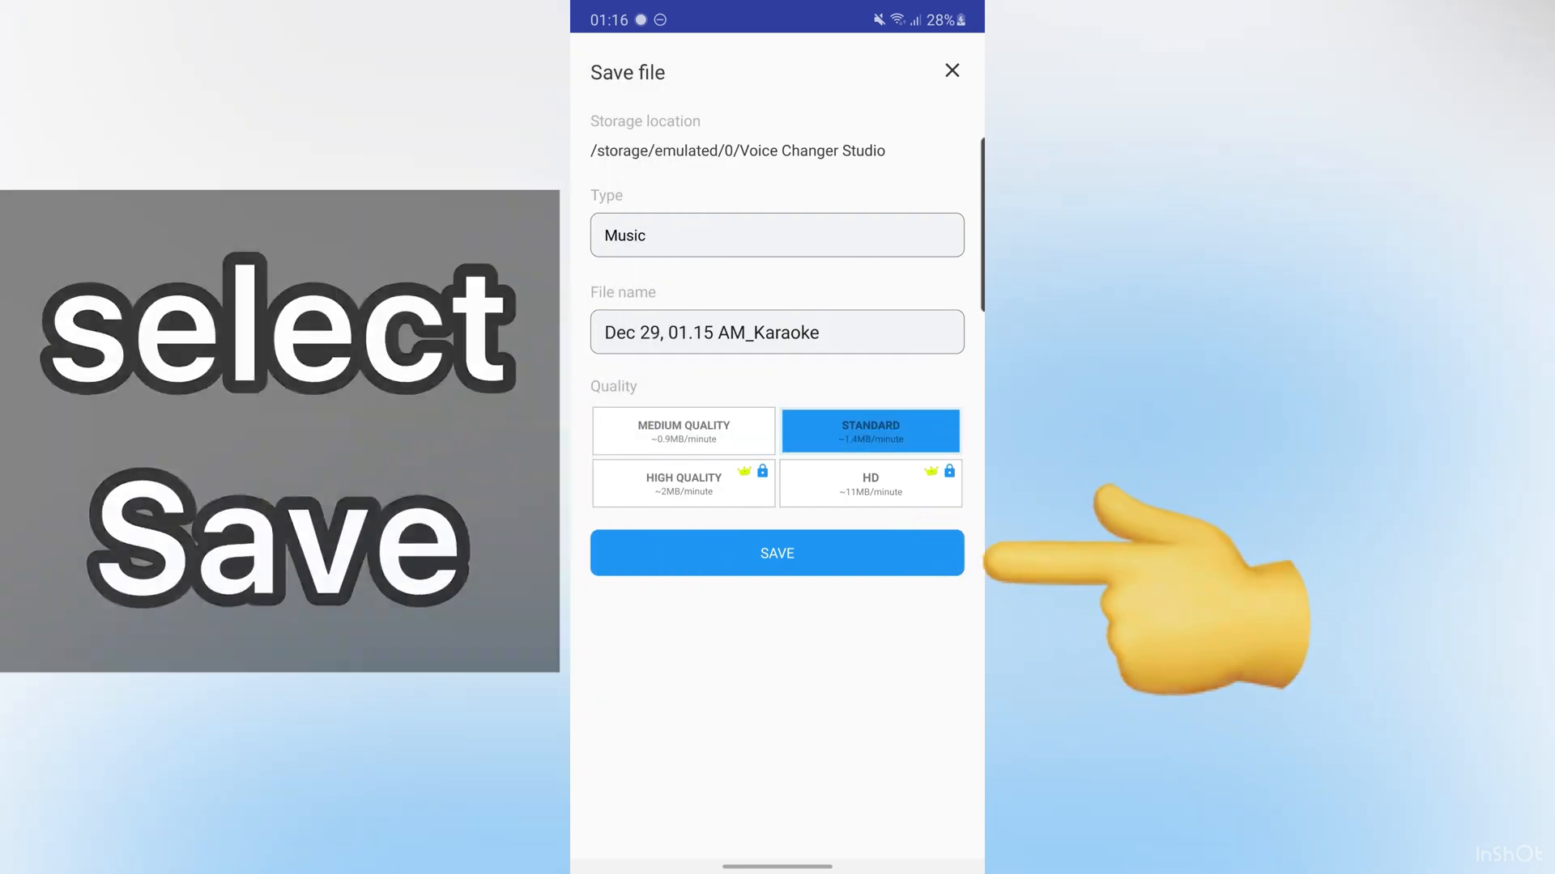
pyautogui.click(777, 553)
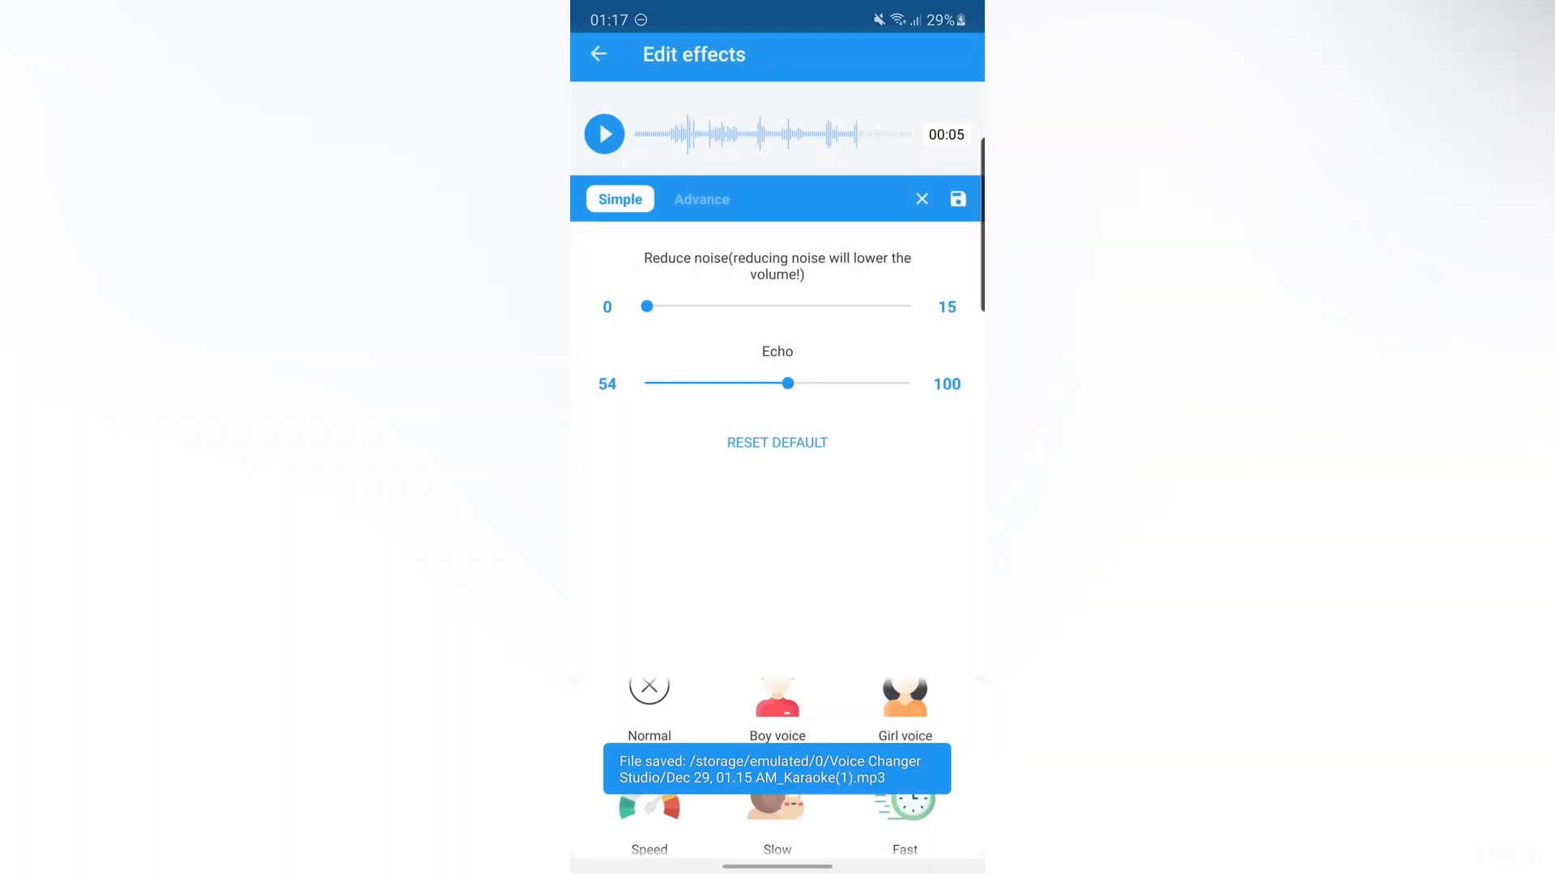
pyautogui.click(956, 199)
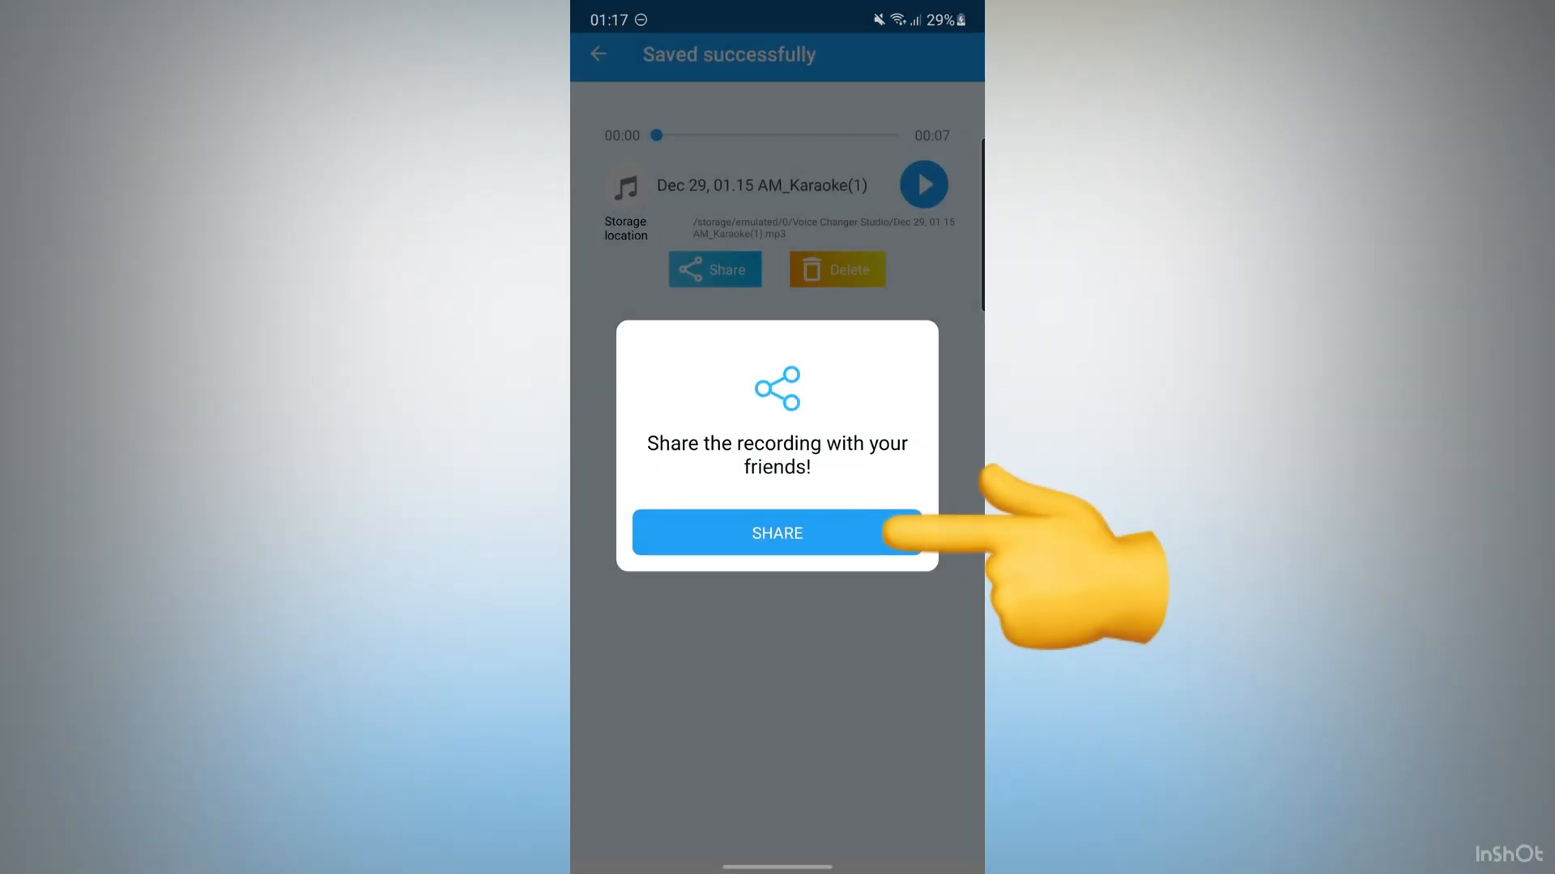